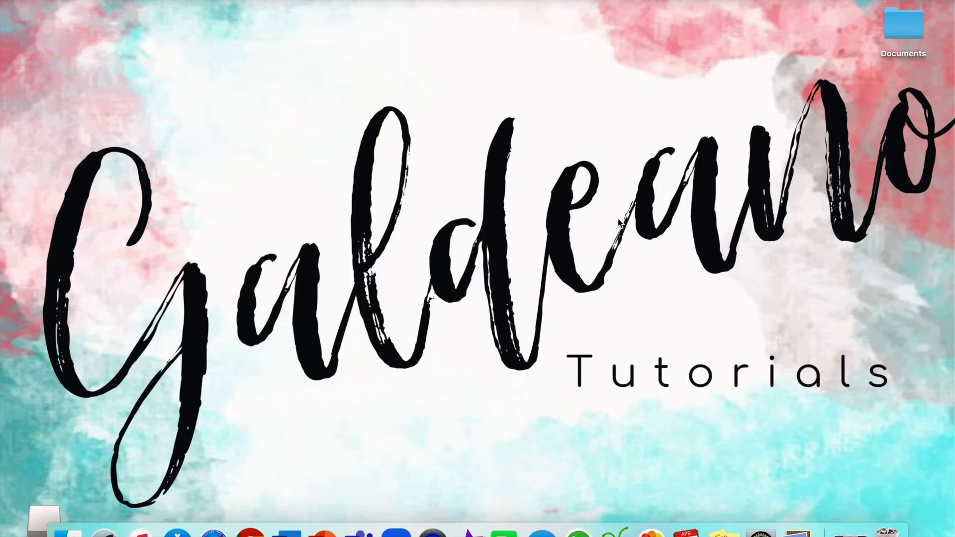
Bring the Chrome Teams Class Notebook forward and open its 'Welcome Back! (:' page.
{"action": "left_click", "coordinate": [268, 532]}
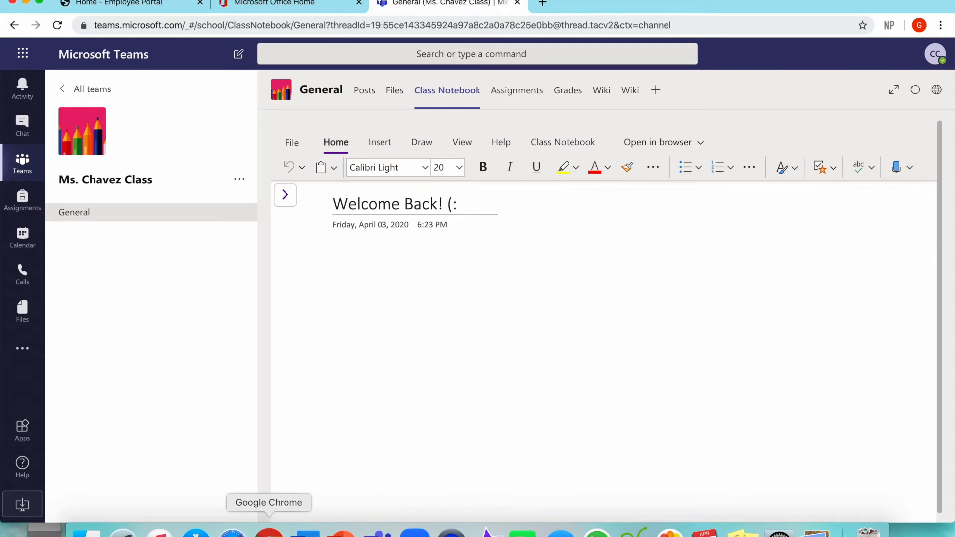
{"action": "mouse_move", "coordinate": [297, 478]}
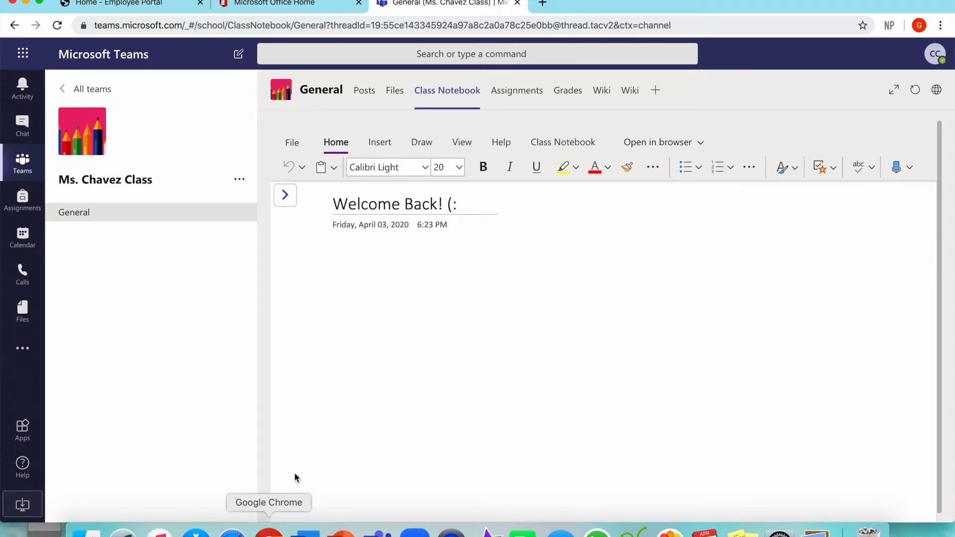
{"action": "mouse_move", "coordinate": [447, 95]}
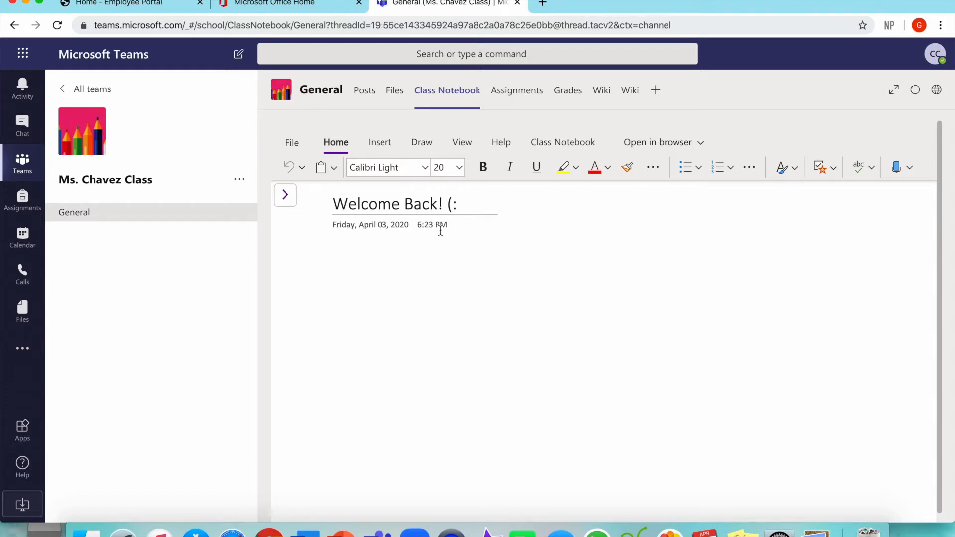
{"action": "left_click", "coordinate": [334, 204]}
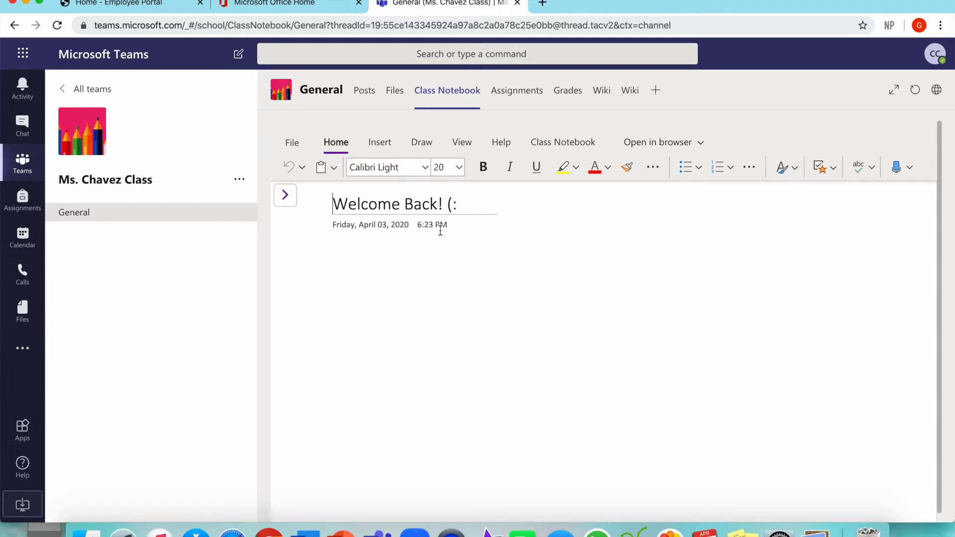
{"action": "mouse_move", "coordinate": [377, 249]}
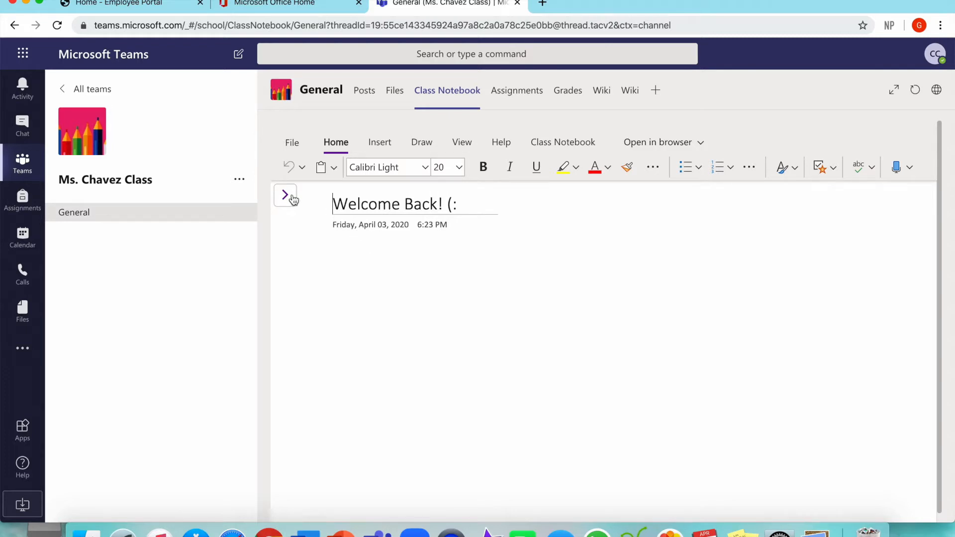
Expand Ms. Chavez Class Notebook's section list and select the empty _Content Library section.
{"action": "left_click", "coordinate": [285, 195]}
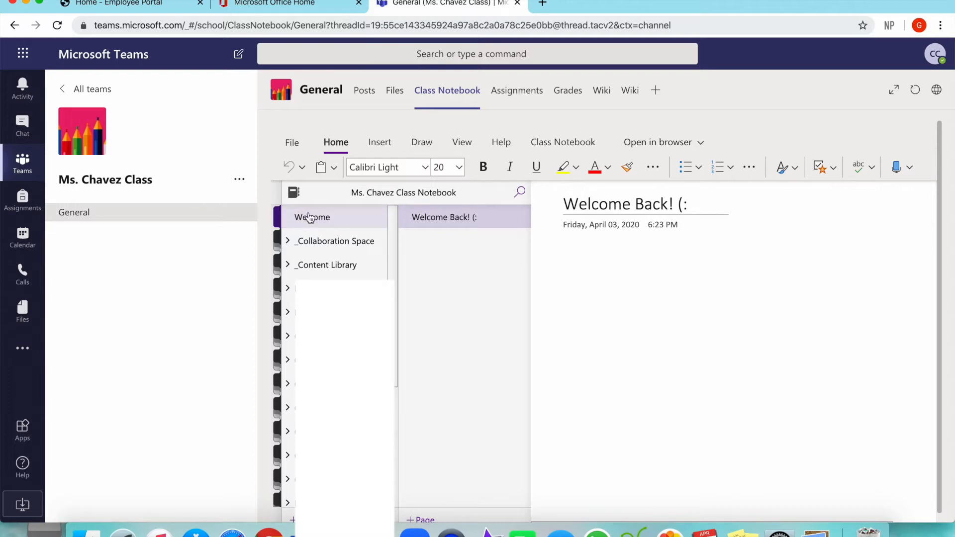
{"action": "mouse_move", "coordinate": [281, 271]}
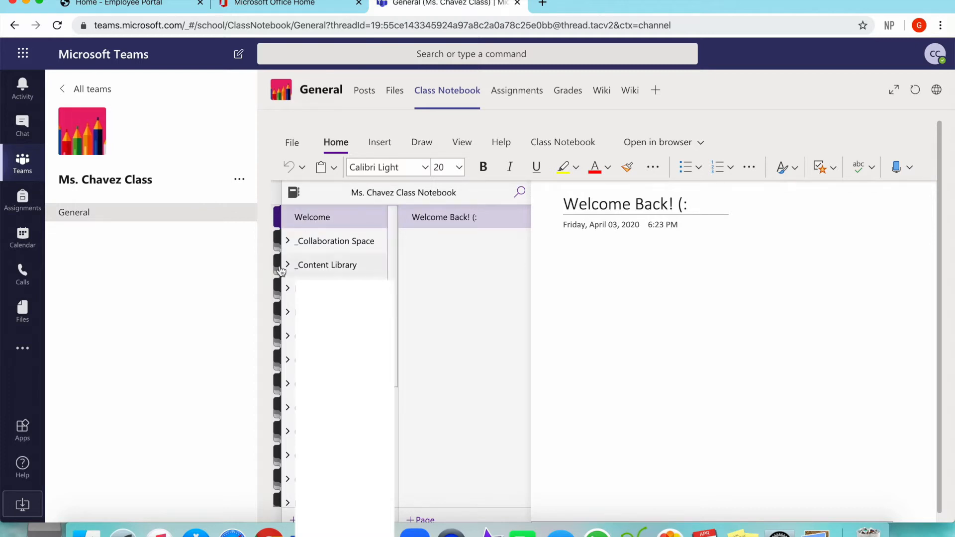
{"action": "mouse_move", "coordinate": [298, 264]}
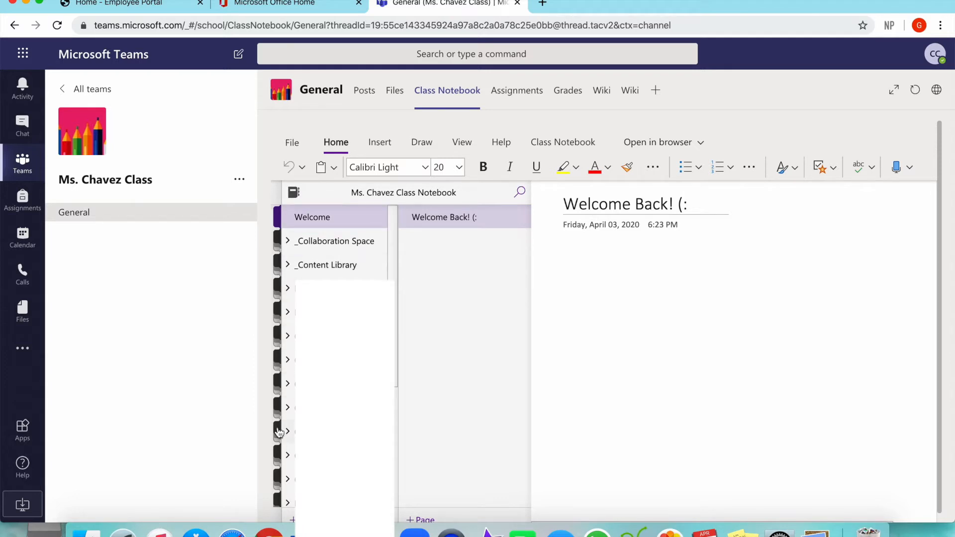
{"action": "mouse_move", "coordinate": [287, 321]}
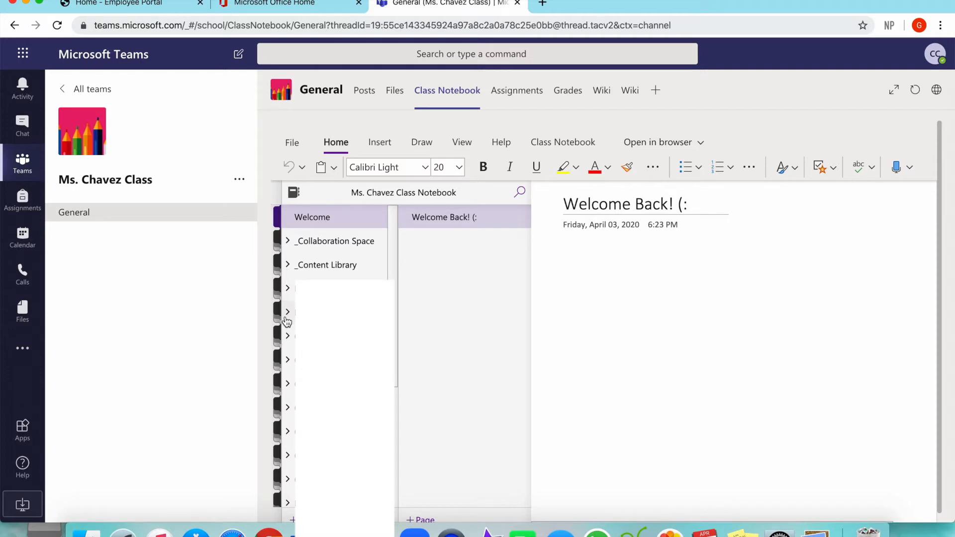
{"action": "mouse_move", "coordinate": [263, 238]}
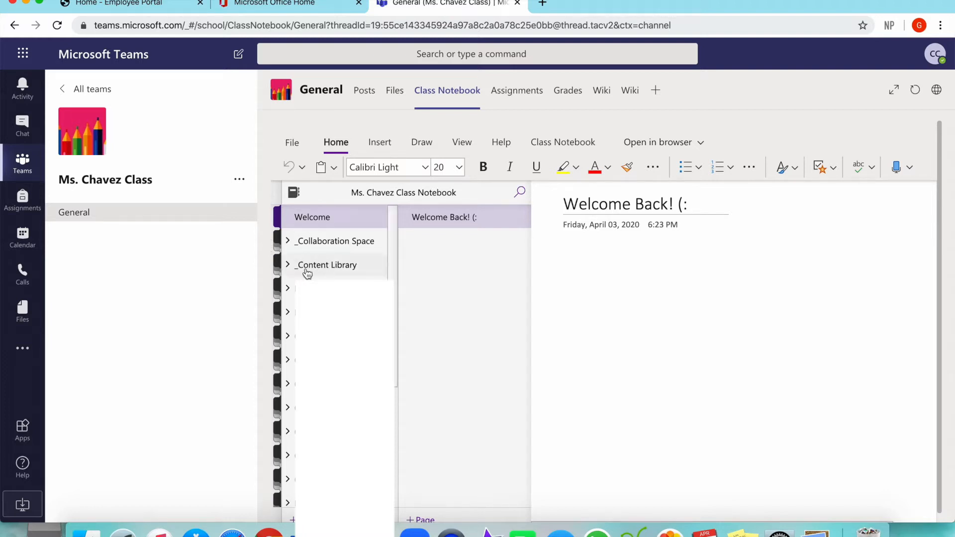
{"action": "mouse_move", "coordinate": [320, 272]}
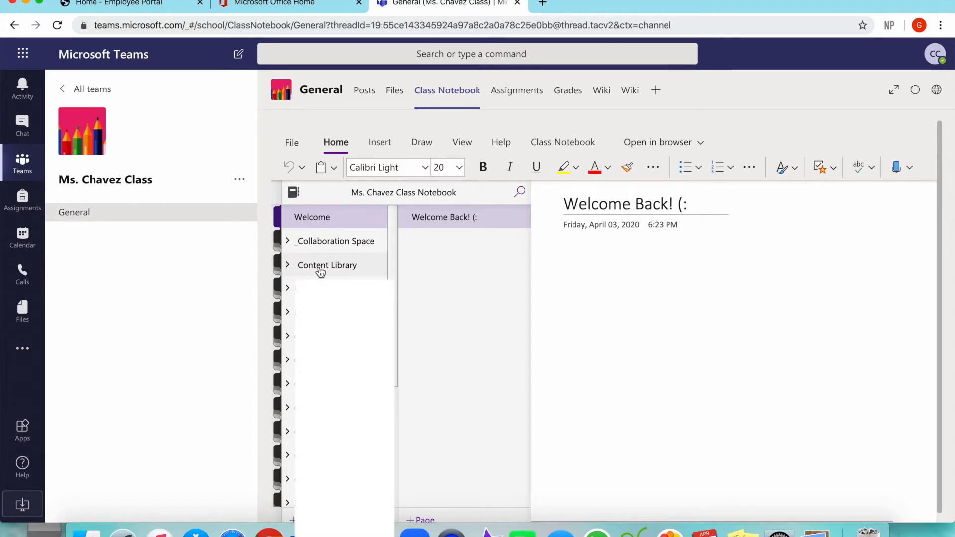
{"action": "left_click", "coordinate": [287, 264]}
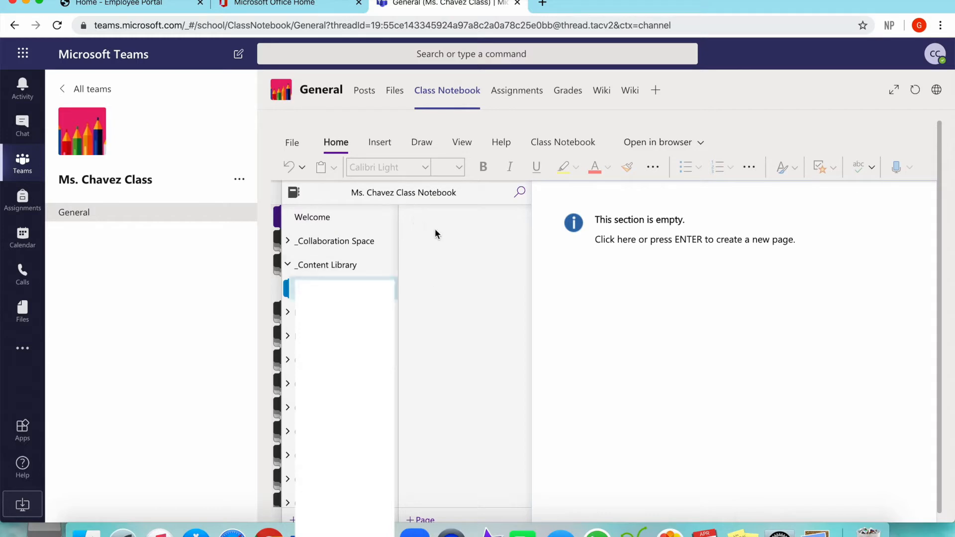
{"action": "mouse_move", "coordinate": [623, 203]}
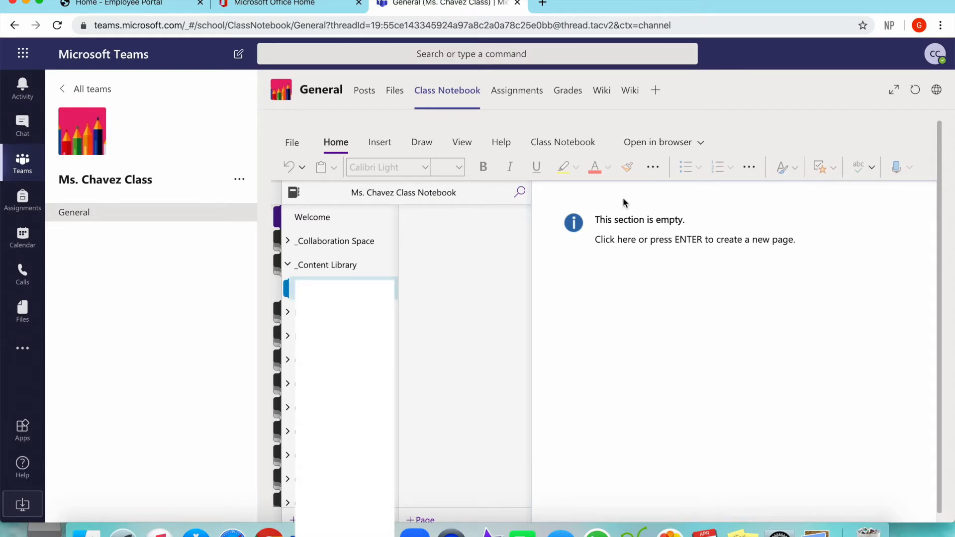
{"action": "mouse_move", "coordinate": [457, 235]}
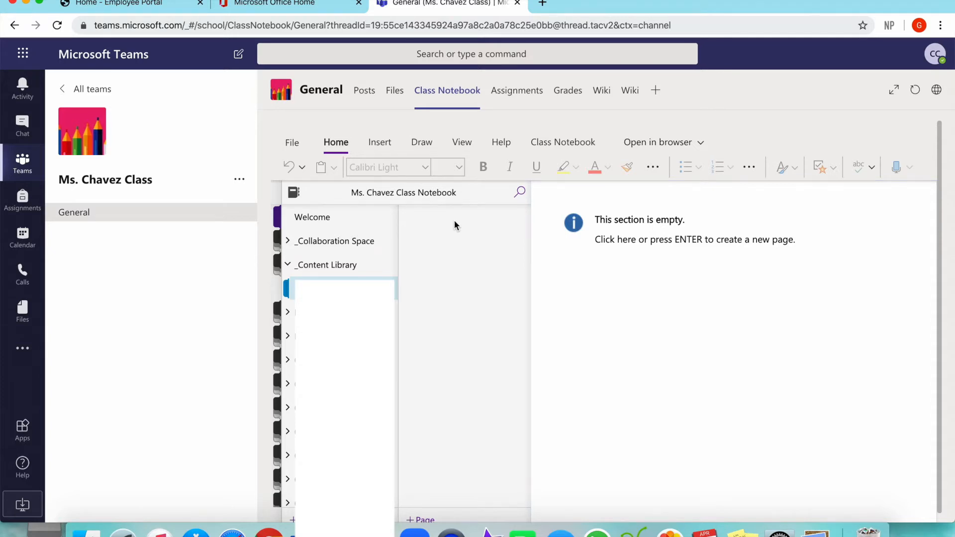
{"action": "mouse_move", "coordinate": [472, 236]}
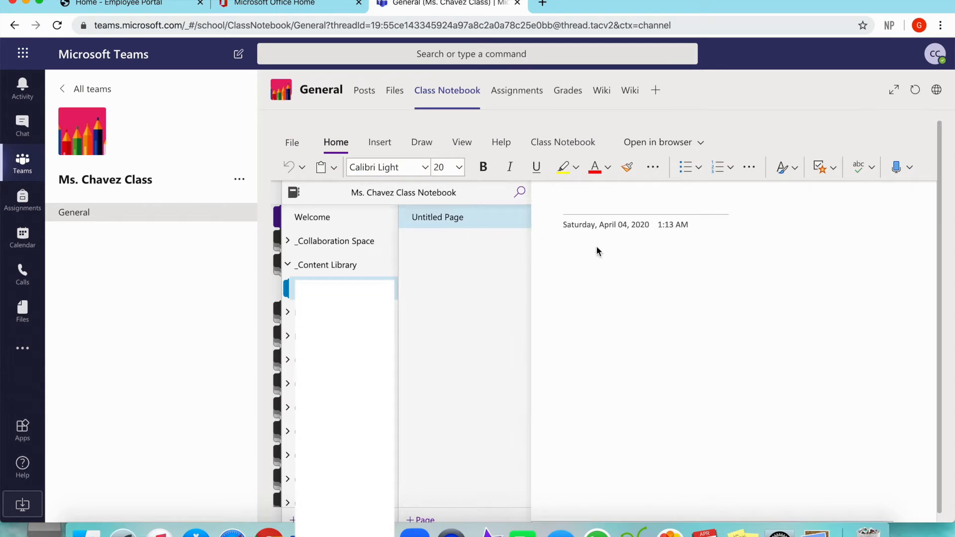
{"action": "mouse_move", "coordinate": [685, 216]}
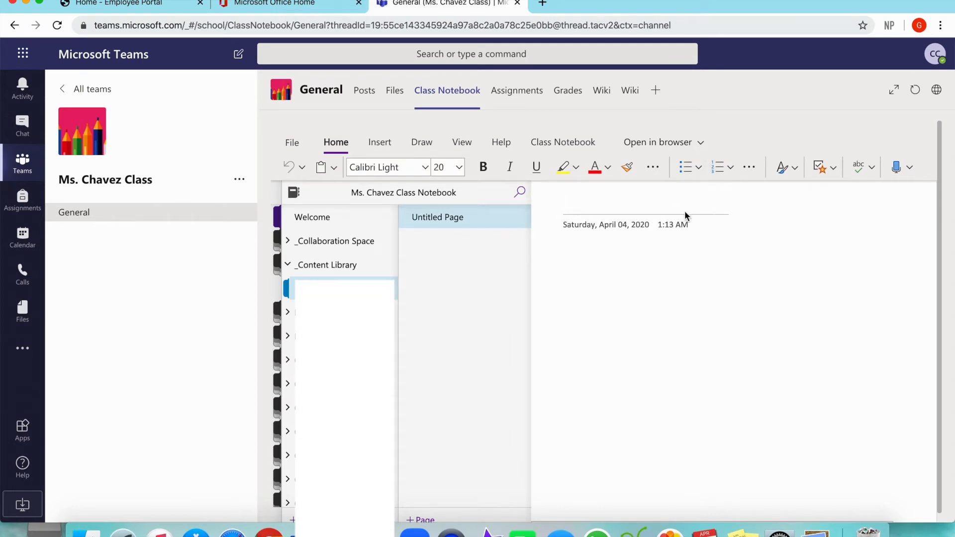
{"action": "mouse_move", "coordinate": [610, 226]}
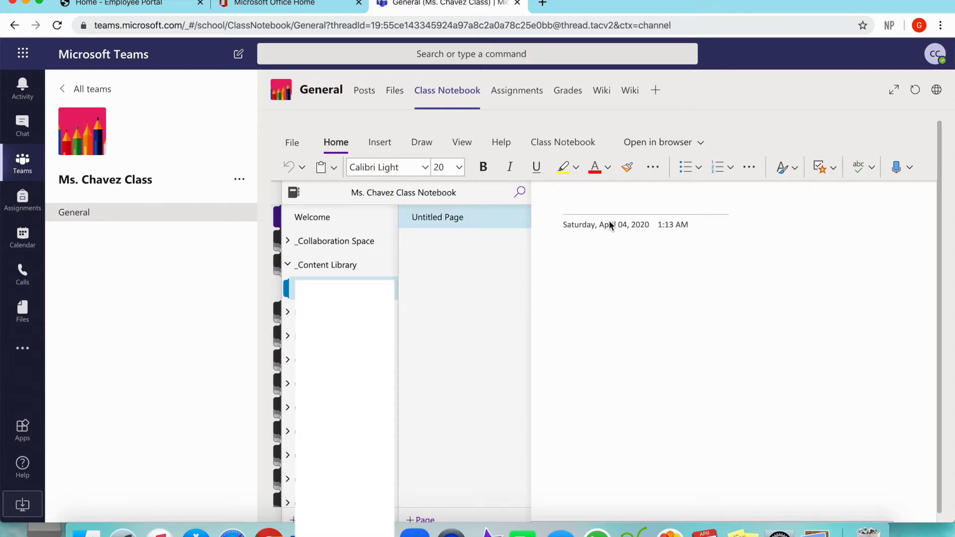
Title the new Content Library page 'Math 4/6/20'.
{"action": "type", "text": "M"}
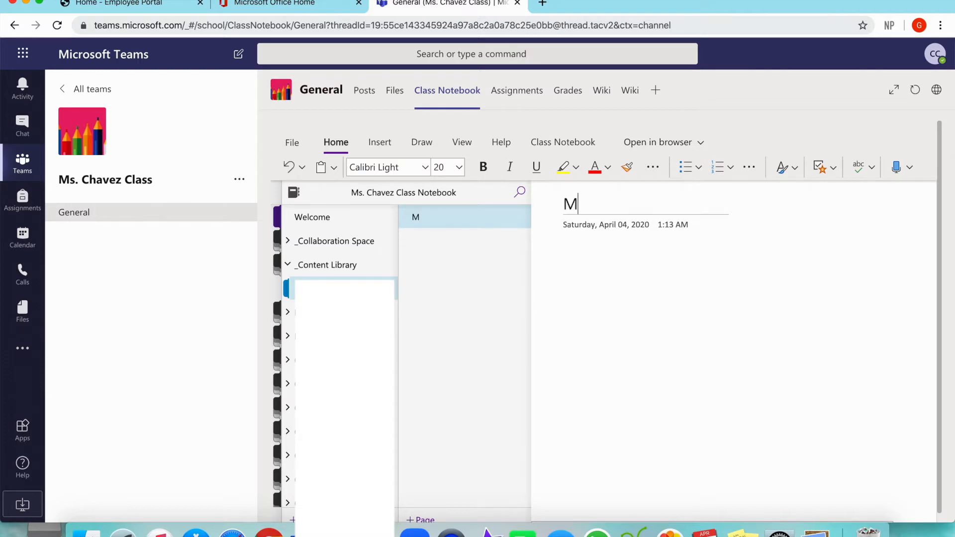
{"action": "type", "text": "ath"}
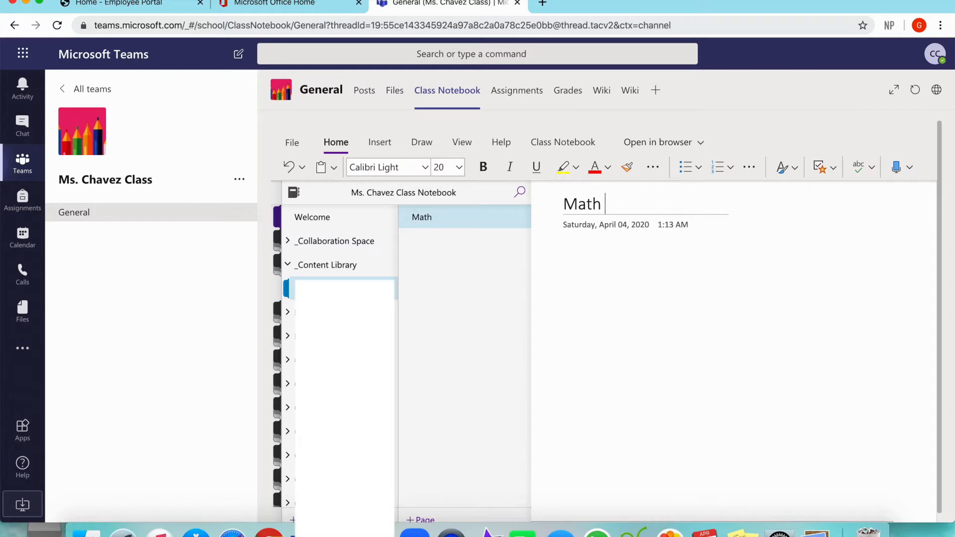
{"action": "type", "text": "4/6/"}
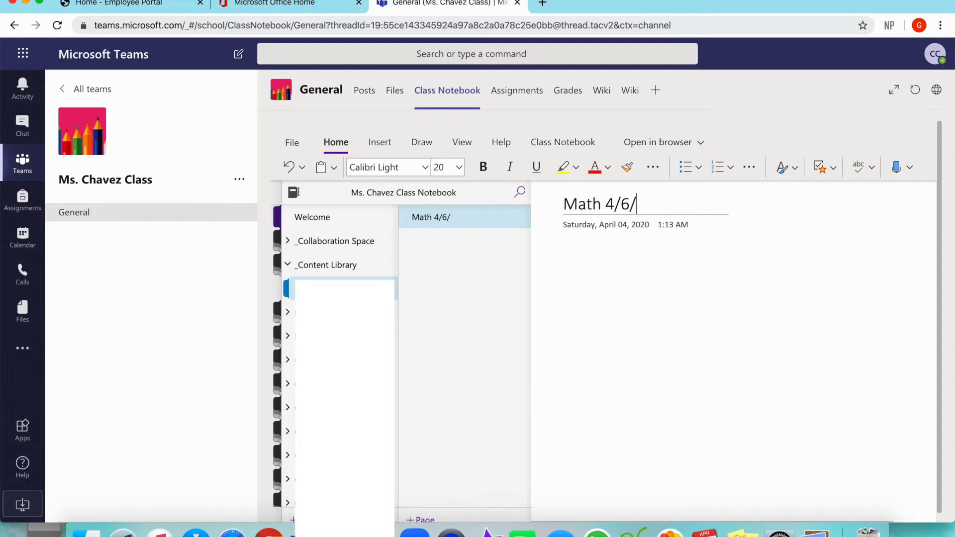
{"action": "type", "text": "20"}
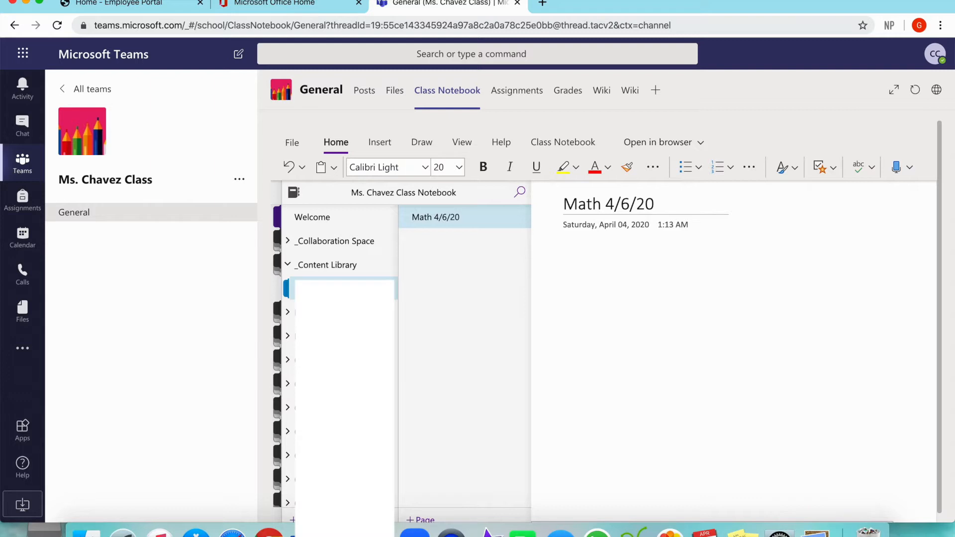
{"action": "mouse_move", "coordinate": [439, 216]}
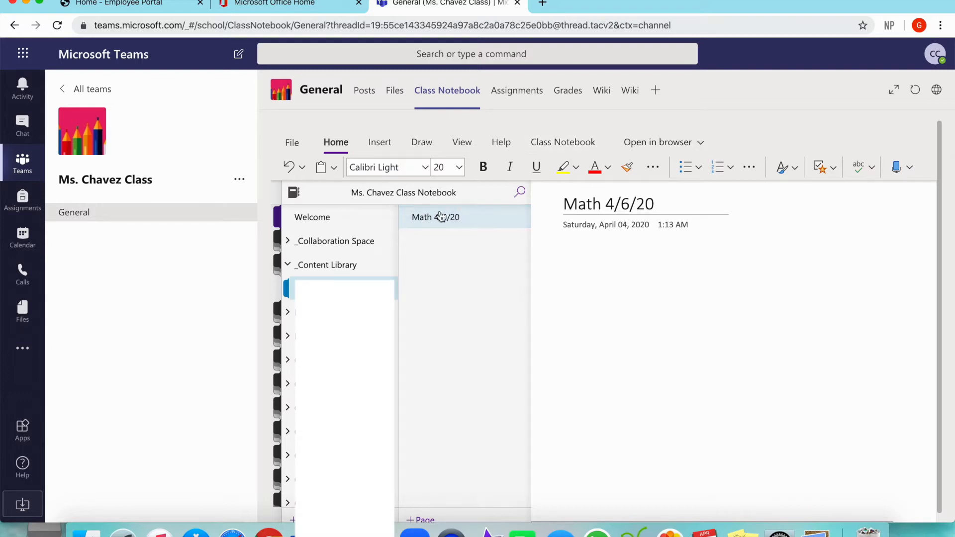
{"action": "mouse_move", "coordinate": [440, 230]}
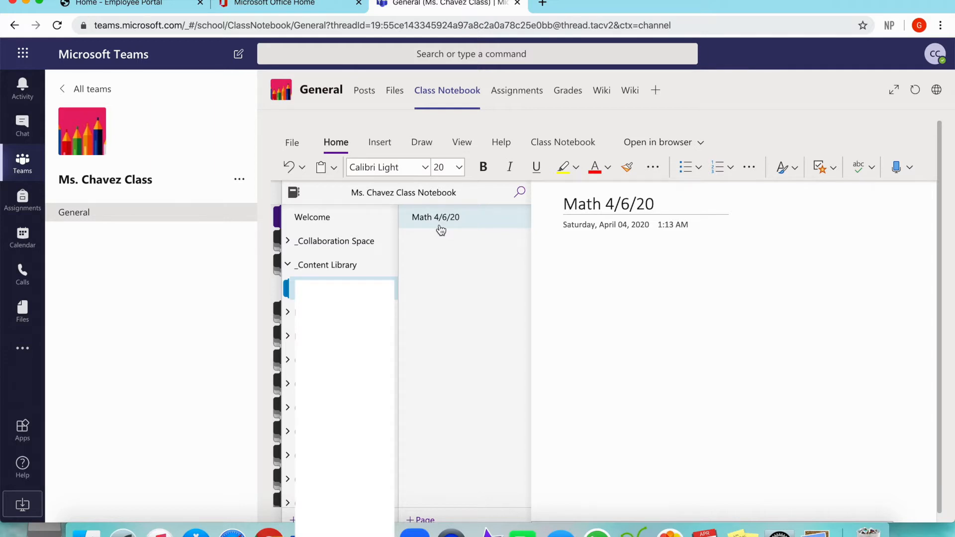
{"action": "mouse_move", "coordinate": [674, 237]}
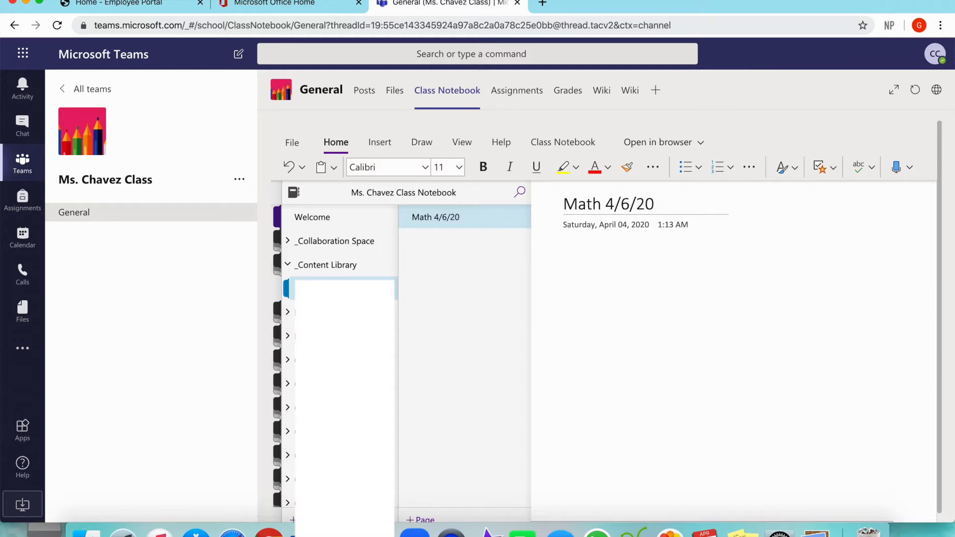
{"action": "mouse_move", "coordinate": [567, 279]}
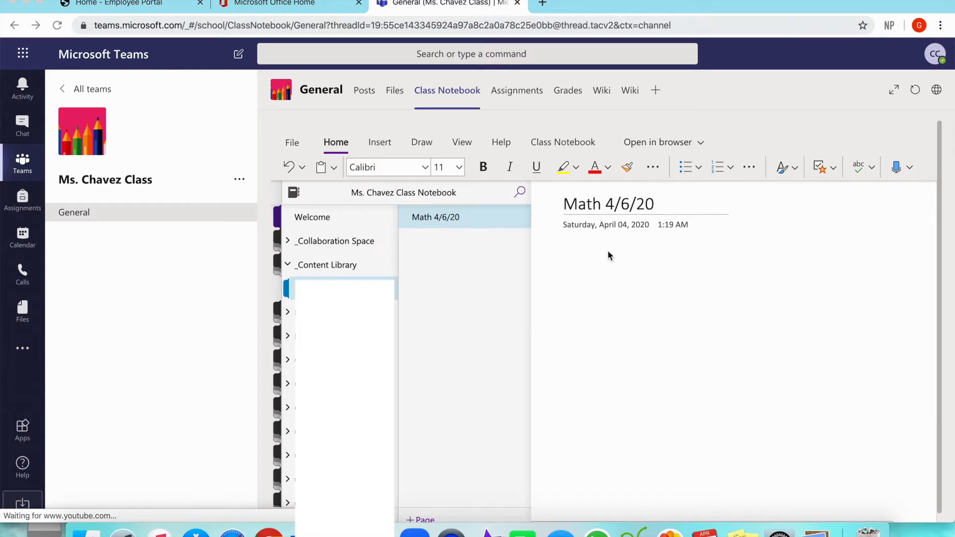
{"action": "mouse_move", "coordinate": [631, 298]}
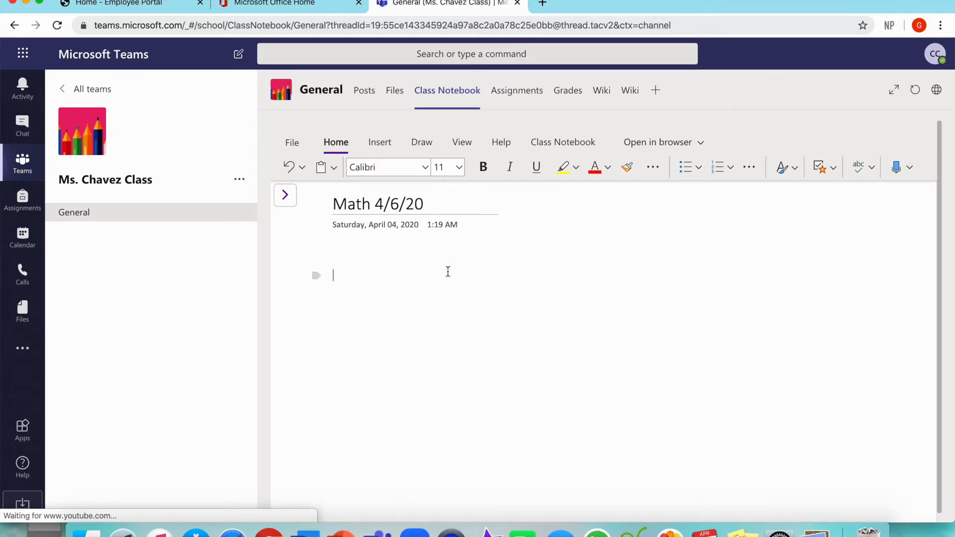
Add a 'Directions:' label near the top and a 'WORK:' label further down the page.
{"action": "type", "text": "Direc"}
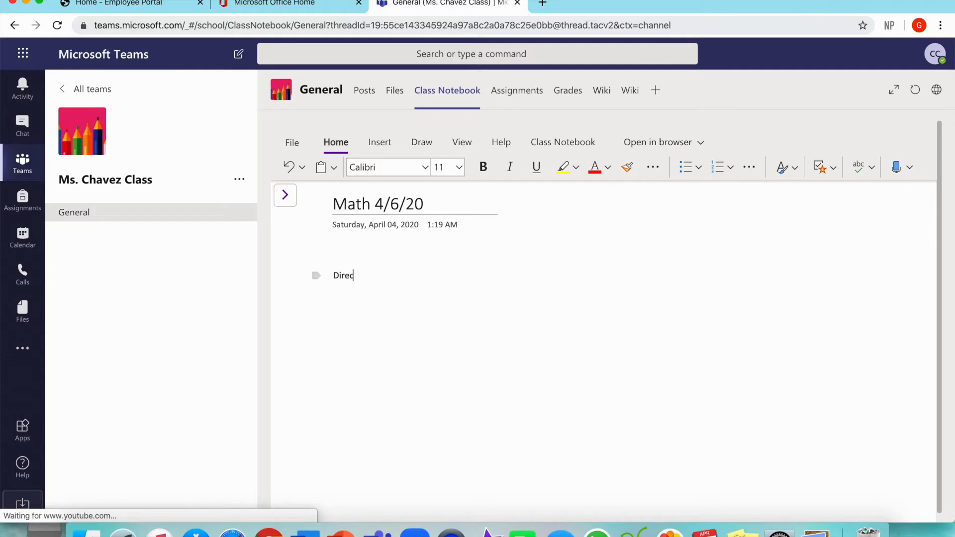
{"action": "type", "text": "tions:"}
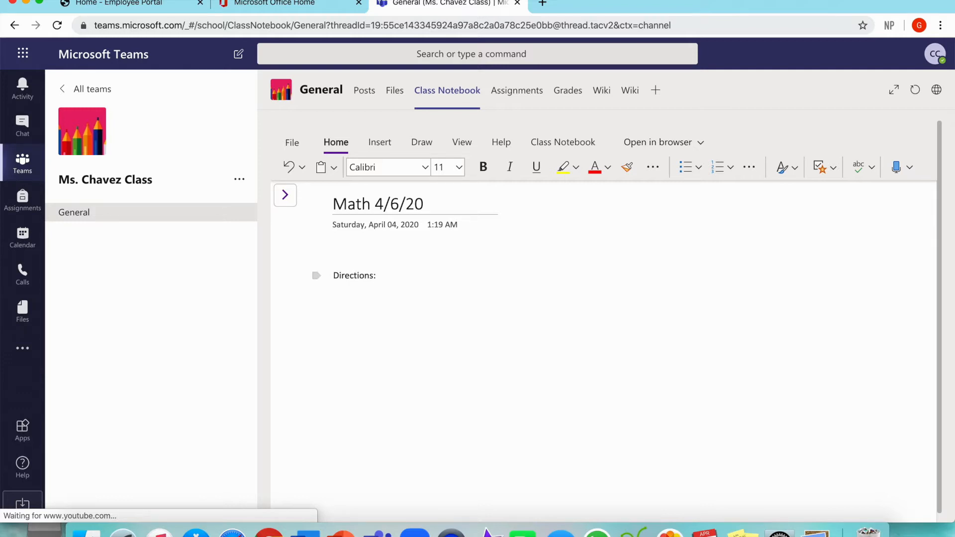
{"action": "left_click", "coordinate": [333, 430]}
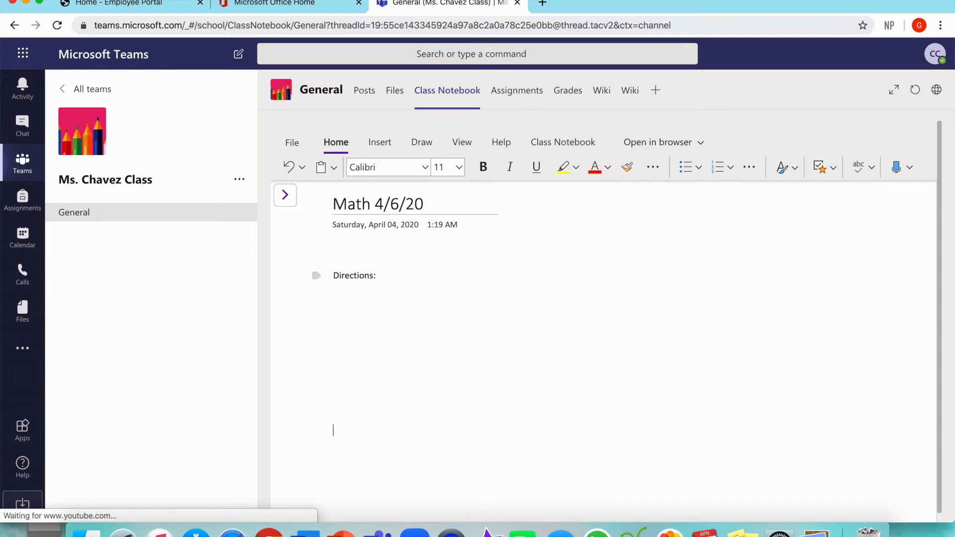
{"action": "type", "text": "WORK"}
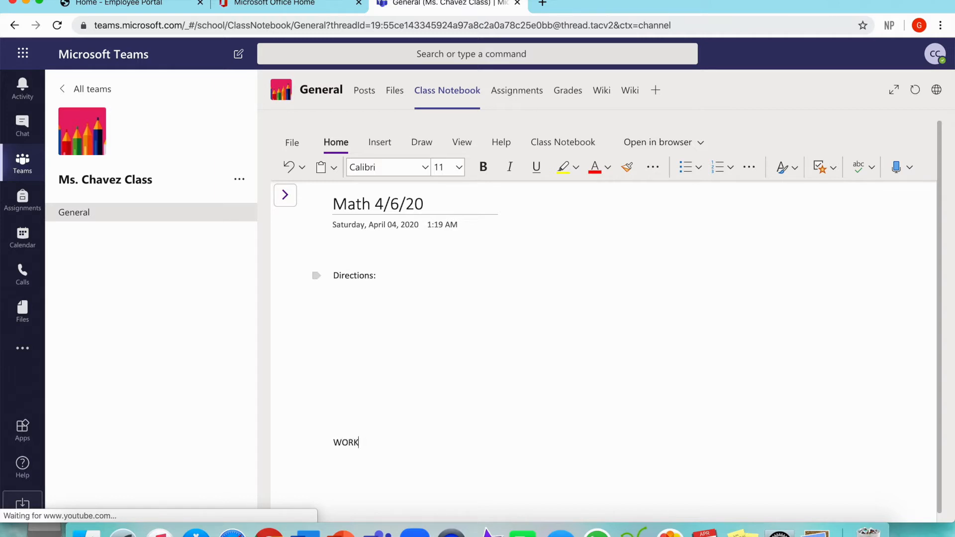
{"action": "type", "text": ":"}
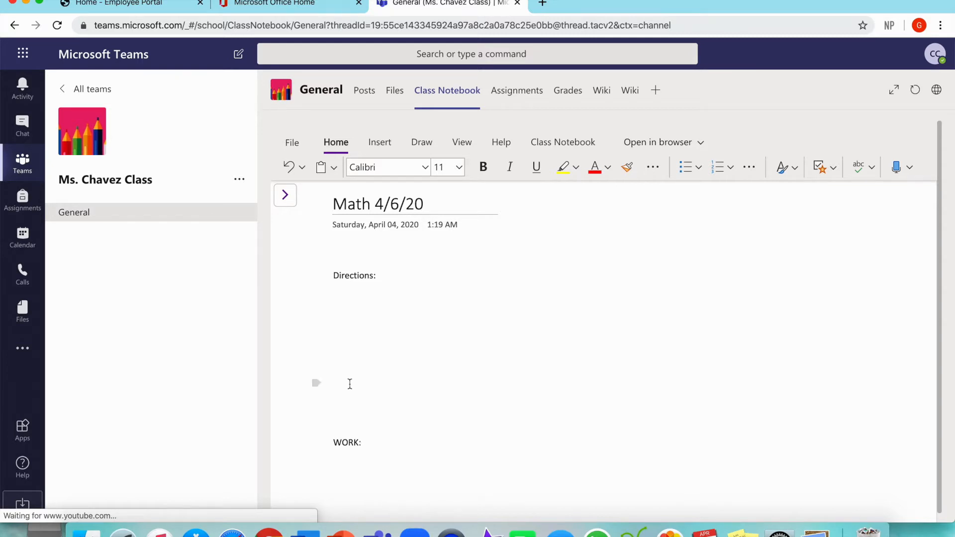
{"action": "mouse_move", "coordinate": [350, 372]}
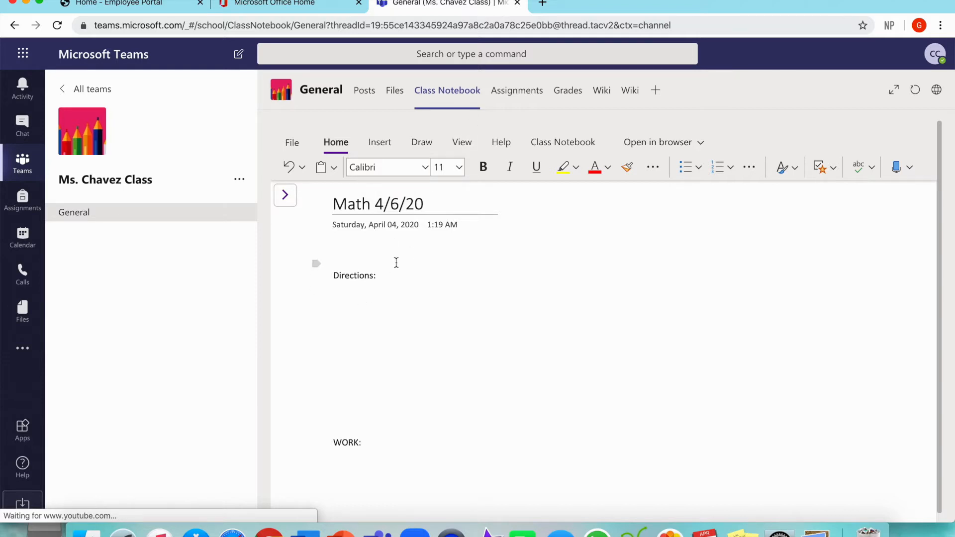
Load youtube.com in a new browser tab and activate its search box.
{"action": "left_click", "coordinate": [700, 5]}
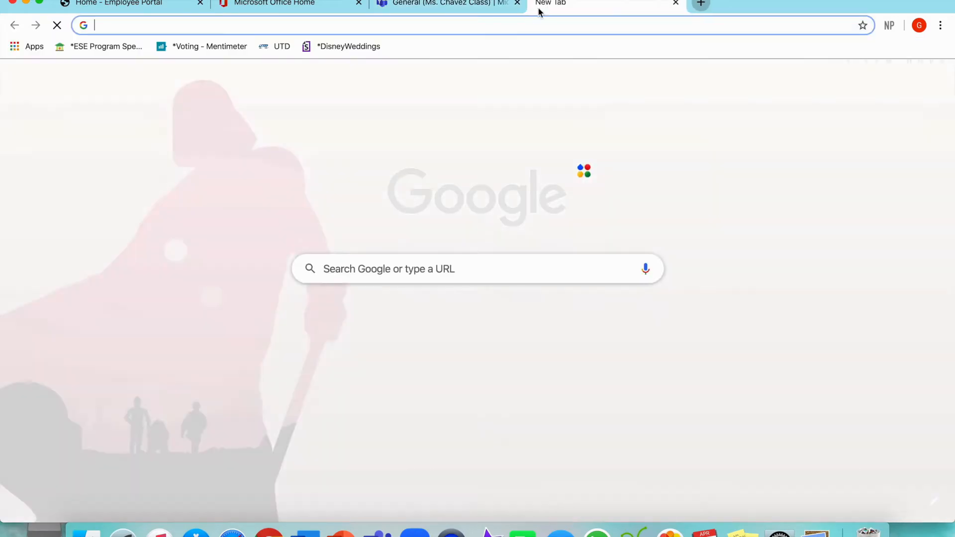
{"action": "type", "text": "youtube.com"}
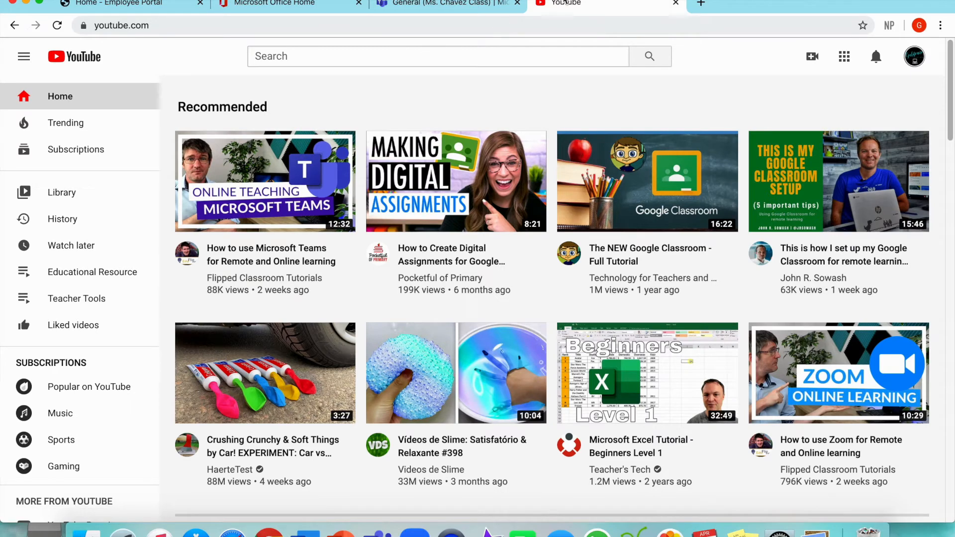
{"action": "left_click", "coordinate": [437, 57]}
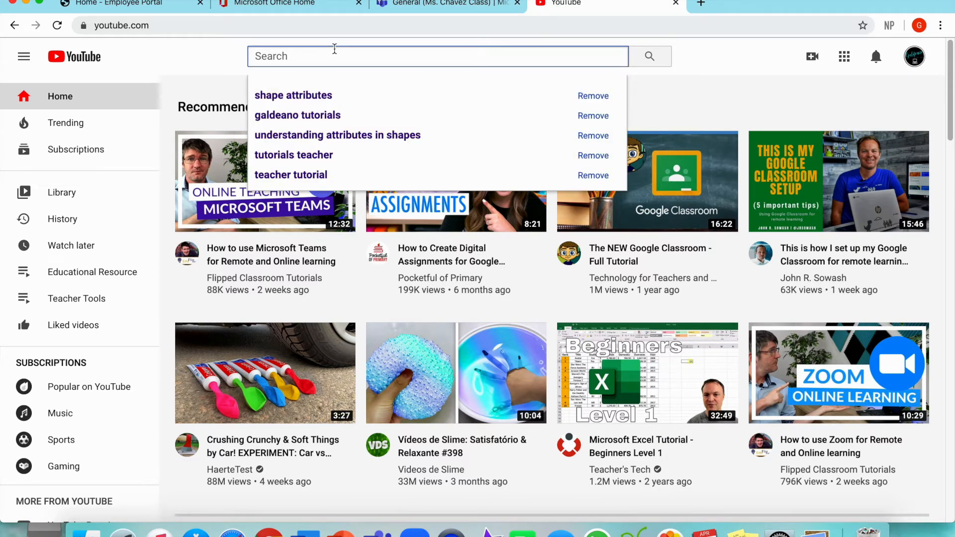
{"action": "mouse_move", "coordinate": [293, 95]}
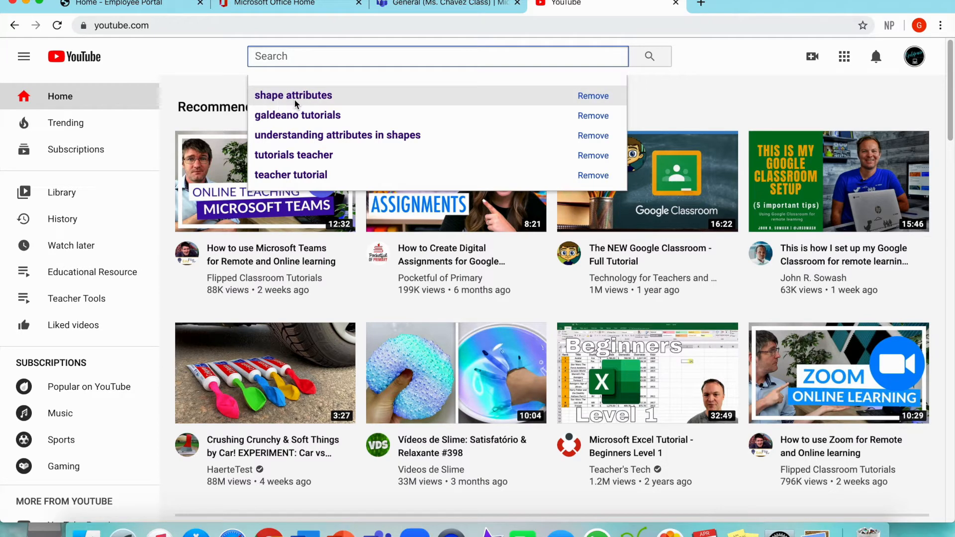
Open the Shape Attributes video, skip ahead to near its end, and pause it.
{"action": "left_click", "coordinate": [293, 95]}
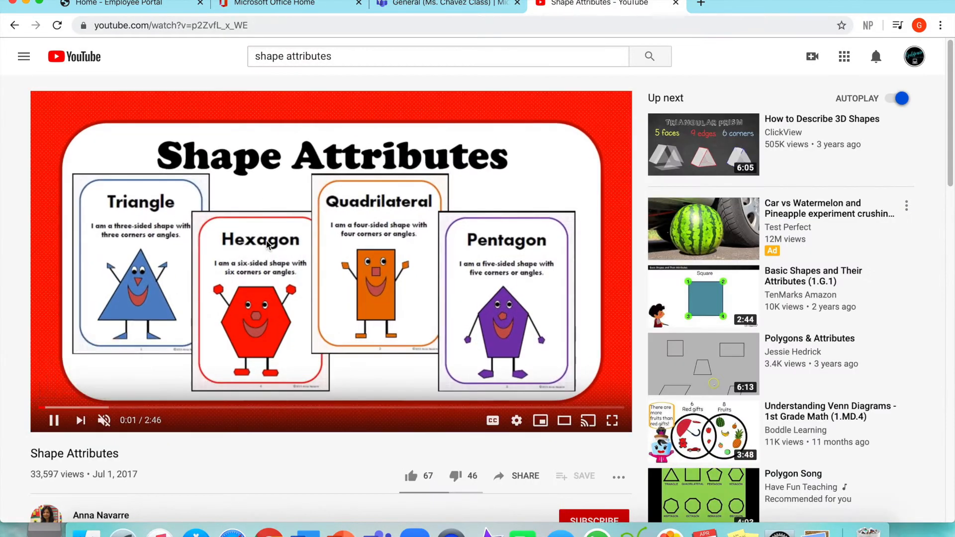
{"action": "mouse_move", "coordinate": [75, 407]}
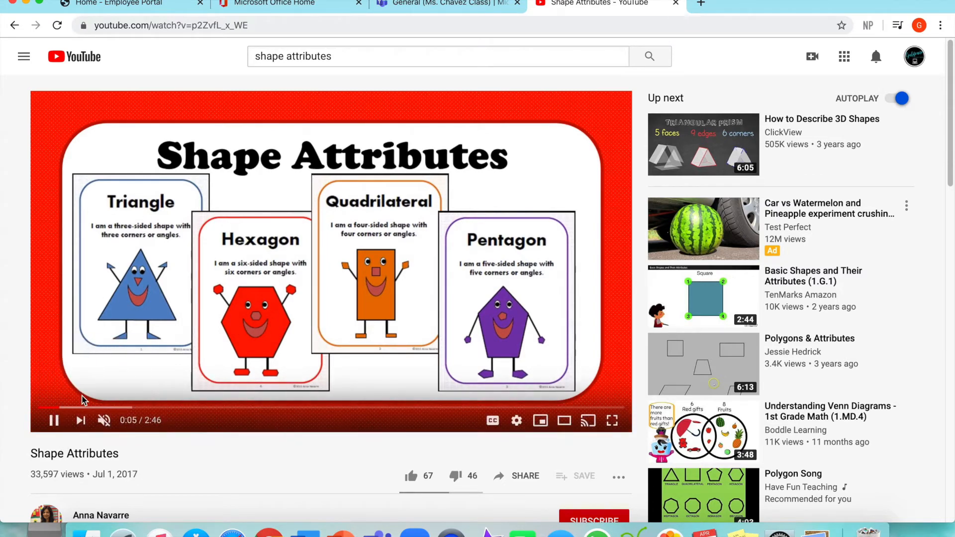
{"action": "left_click", "coordinate": [152, 407]}
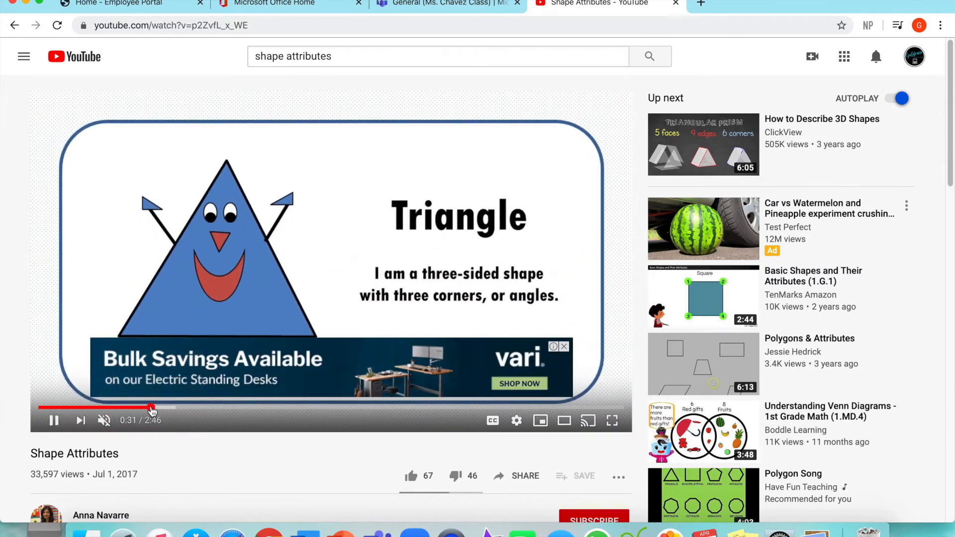
{"action": "mouse_move", "coordinate": [390, 408]}
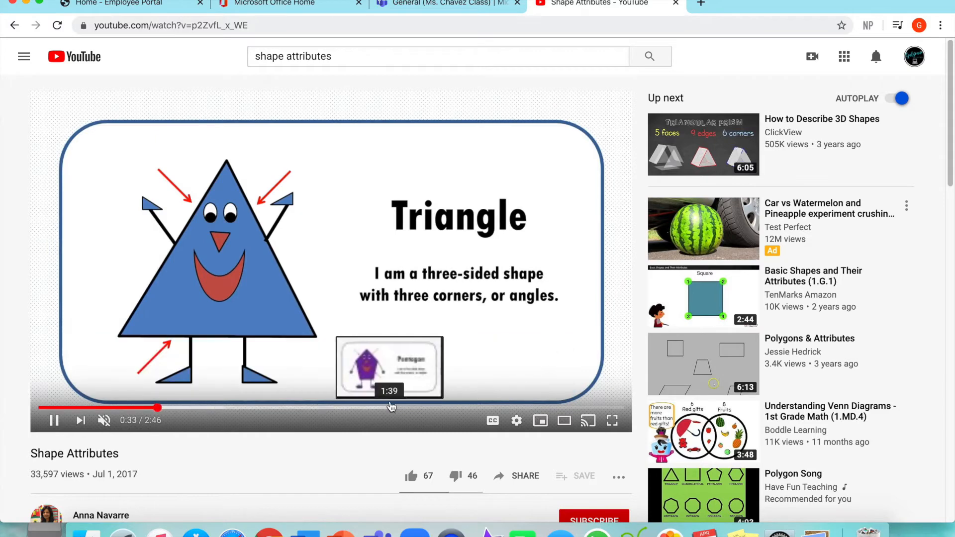
{"action": "left_click", "coordinate": [551, 408]}
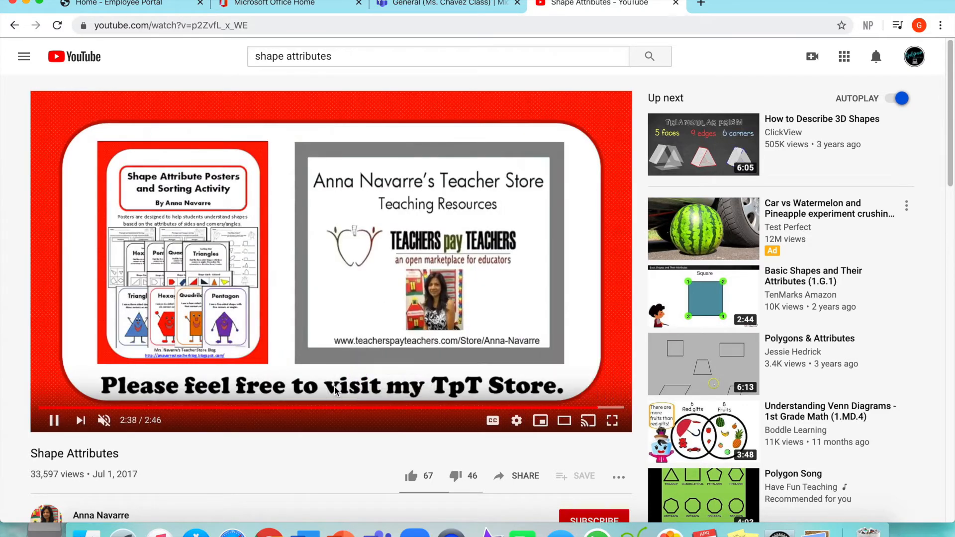
{"action": "left_click", "coordinate": [54, 421]}
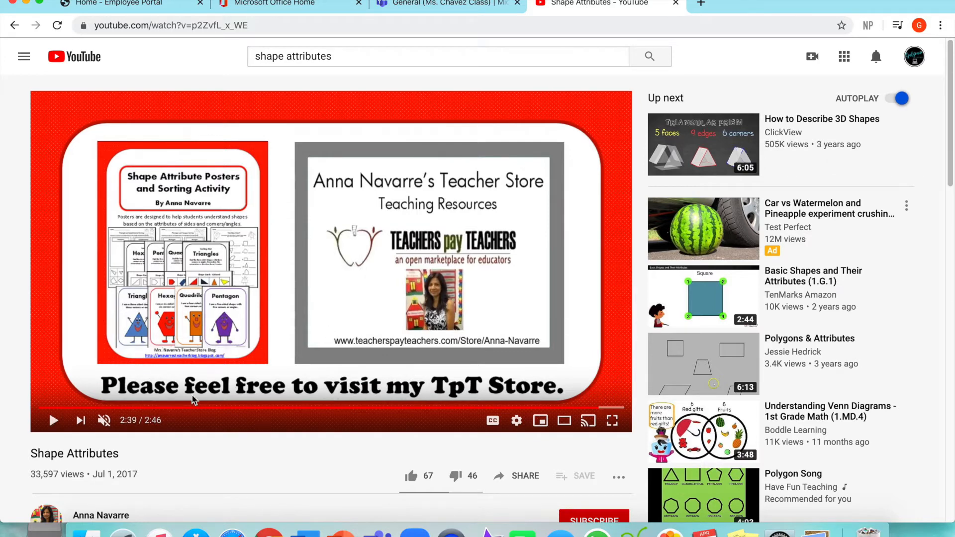
{"action": "mouse_move", "coordinate": [162, 334]}
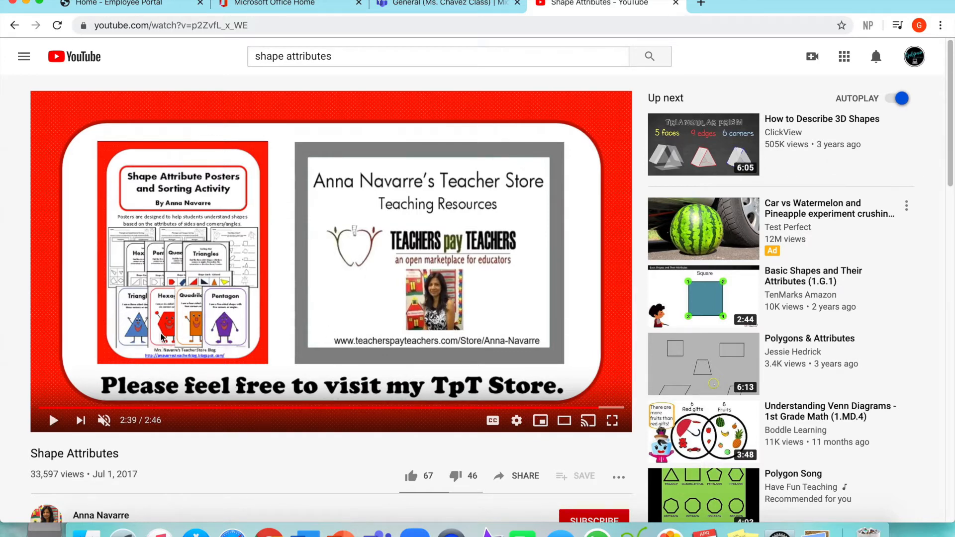
Copy the video's URL from the address bar and return to the Math 4/6/20 notebook tab.
{"action": "left_click", "coordinate": [171, 24]}
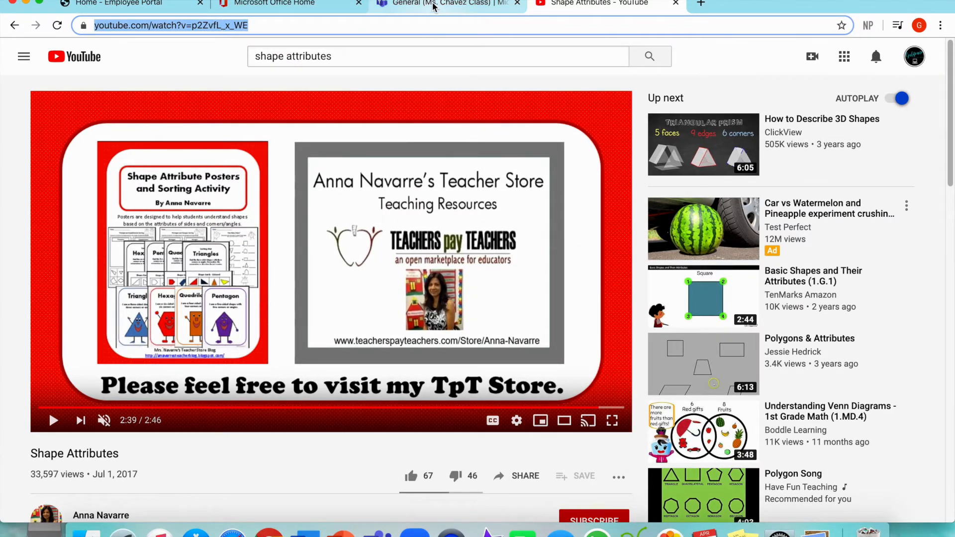
{"action": "left_click", "coordinate": [447, 3]}
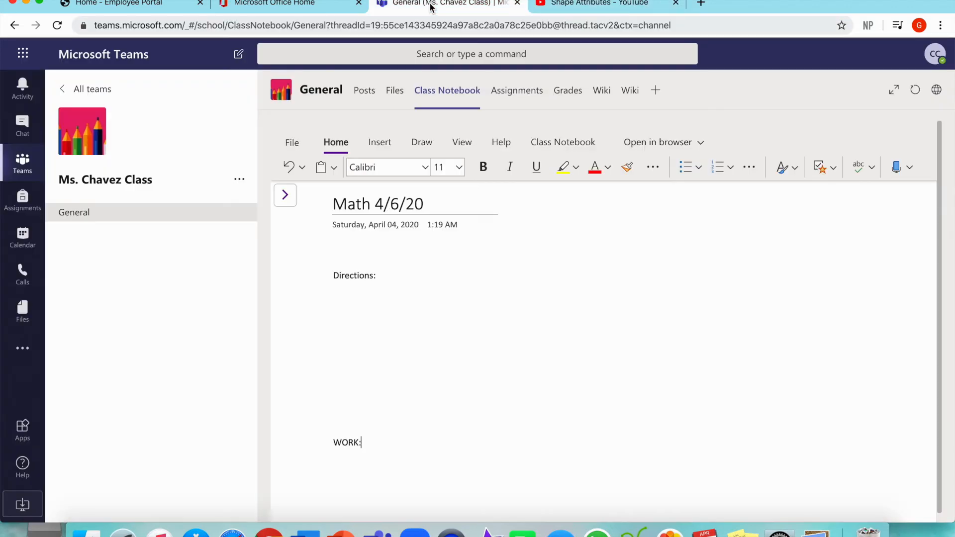
{"action": "mouse_move", "coordinate": [361, 286]}
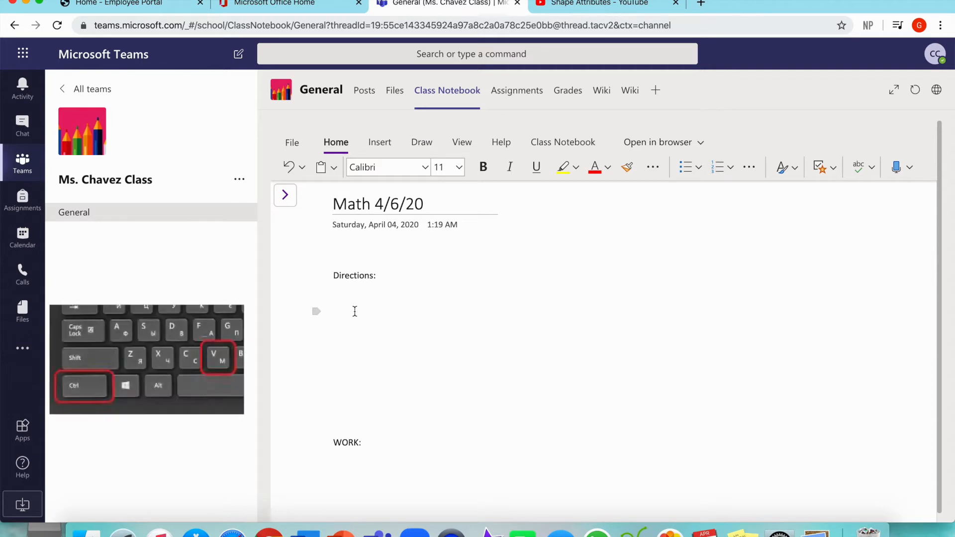
Paste the Shape Attributes link under Directions so the video embeds on the page.
{"action": "key", "text": "ctrl+v"}
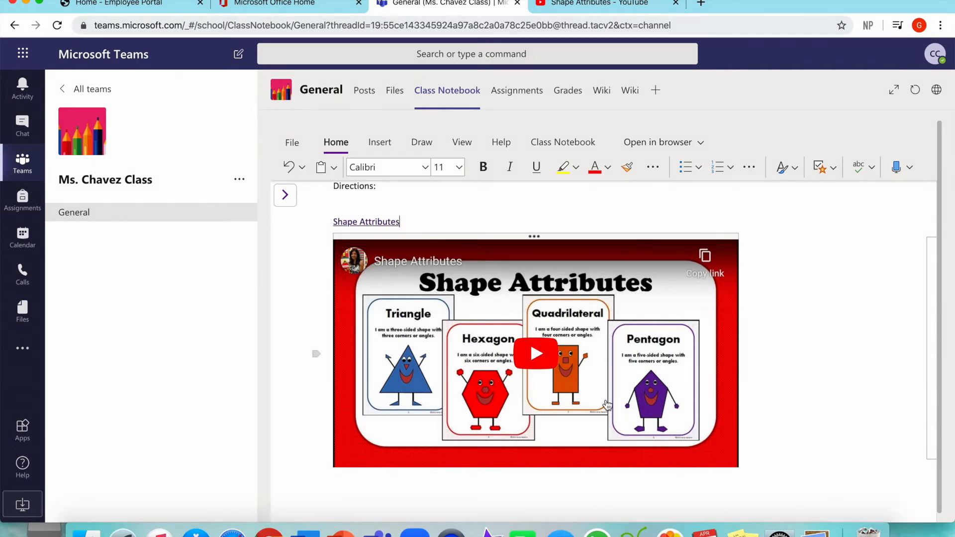
{"action": "scroll", "scroll_direction": "down", "scroll_amount": 3}
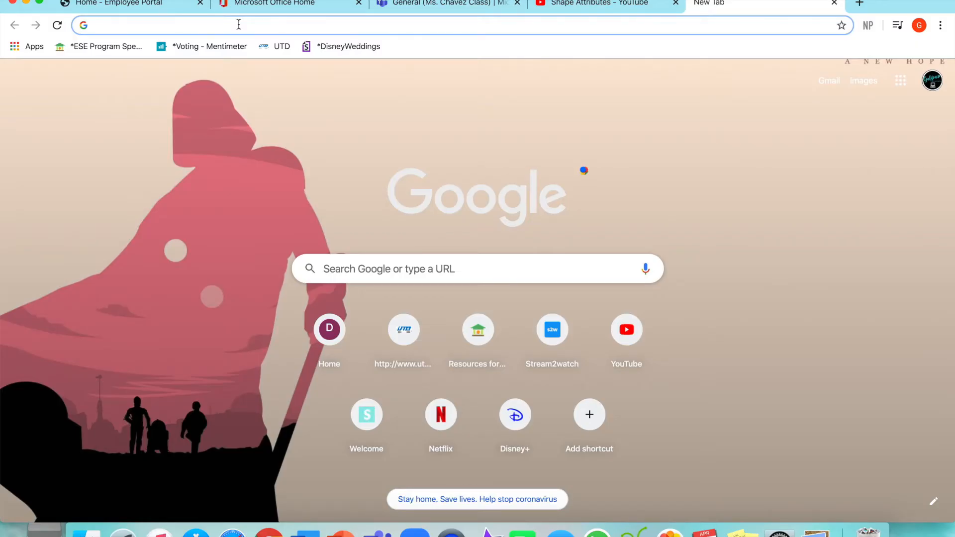
Search 'shape attributes worksheet 2nd grade' and open K5 Learning's 2nd Grade Geometry Worksheets result.
{"action": "type", "text": "shape attributes worksheet 2nd grade"}
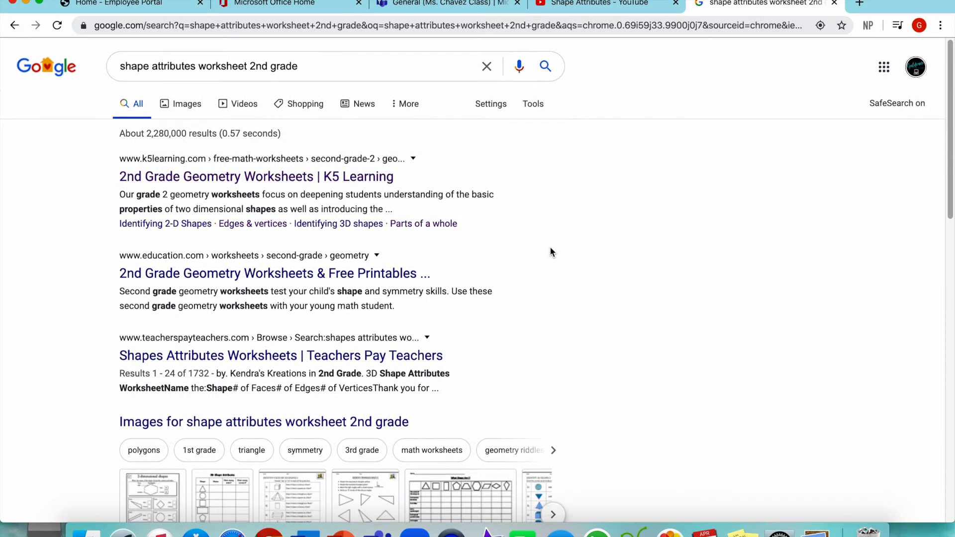
{"action": "mouse_move", "coordinate": [149, 343]}
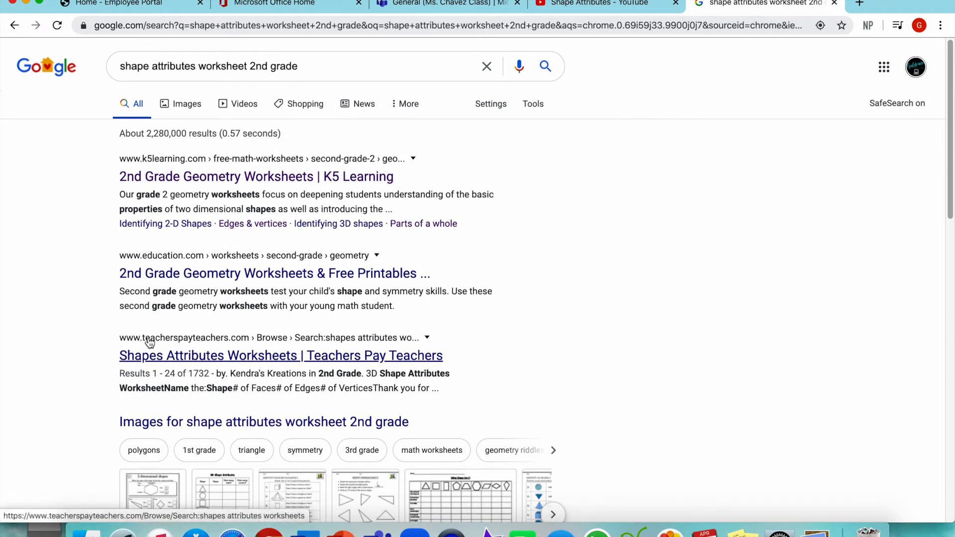
{"action": "mouse_move", "coordinate": [177, 273]}
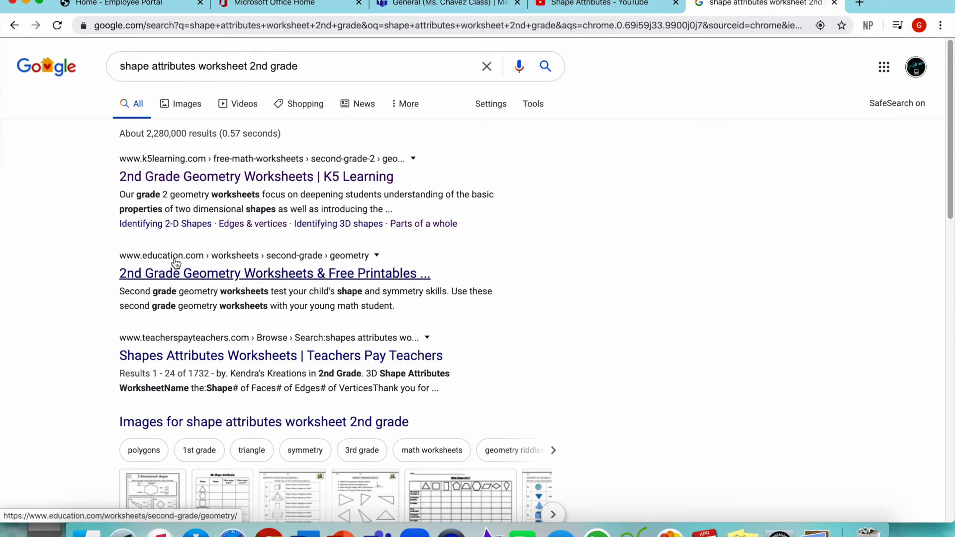
{"action": "mouse_move", "coordinate": [159, 169]}
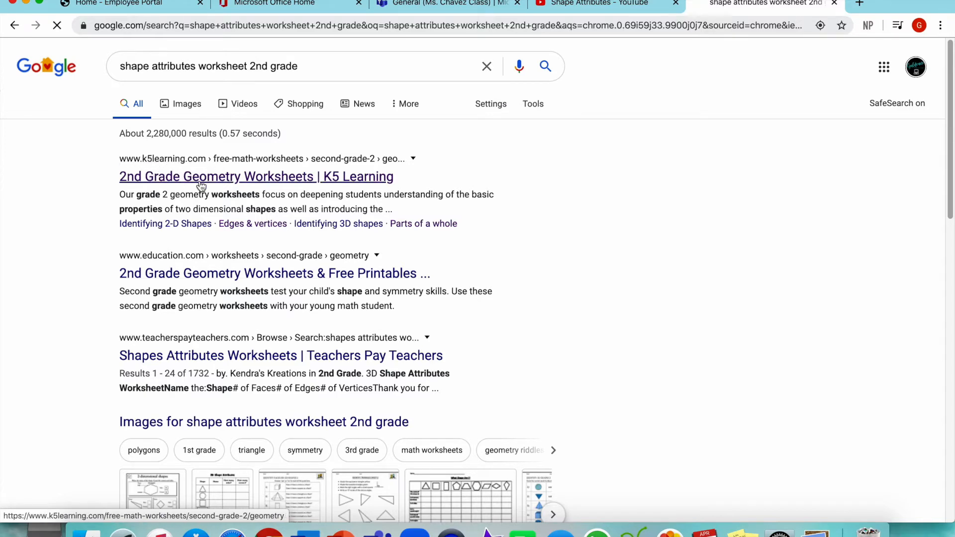
{"action": "left_click", "coordinate": [256, 176]}
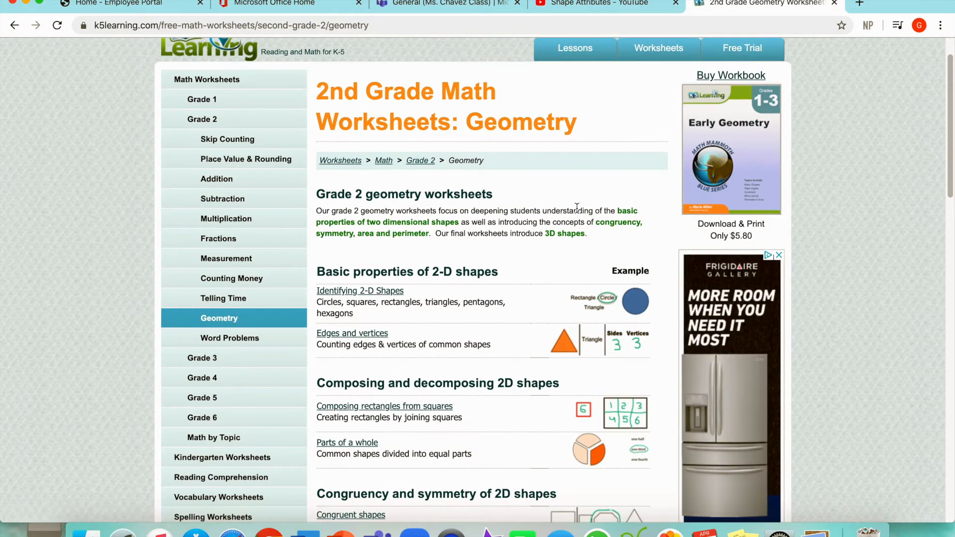
Go to the Edges and Vertices page and open the Counting Edges and Vertices worksheet PDF.
{"action": "scroll", "scroll_direction": "down", "scroll_amount": 3}
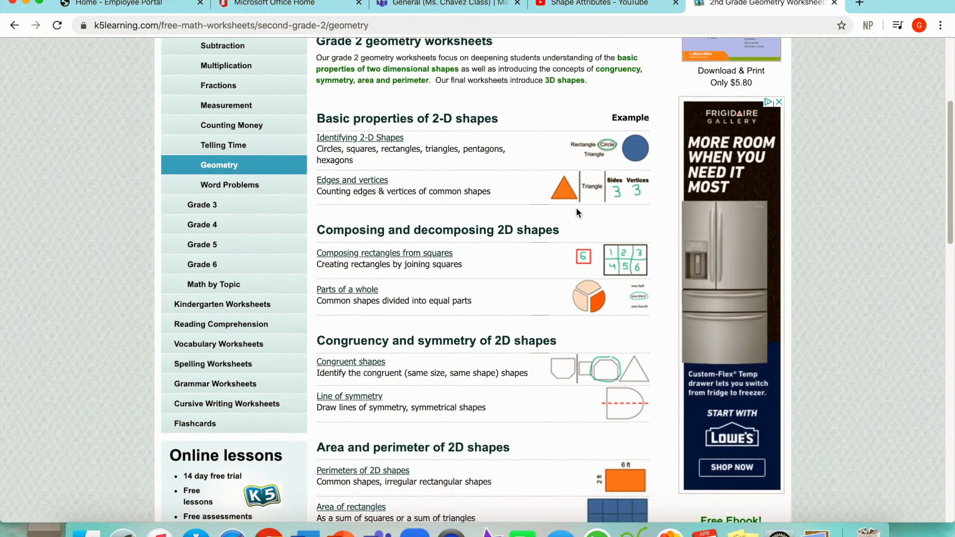
{"action": "scroll", "scroll_direction": "down", "scroll_amount": 3}
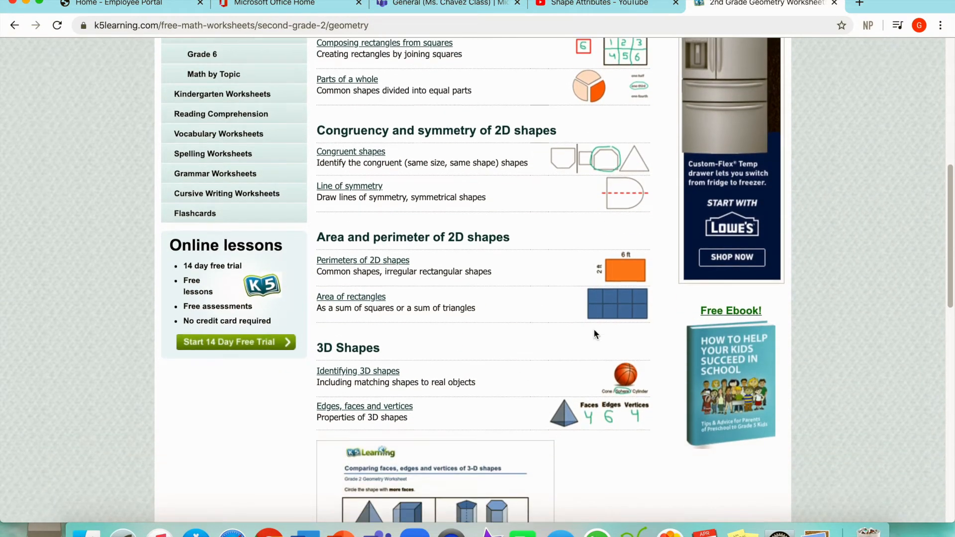
{"action": "scroll", "scroll_direction": "up", "scroll_amount": 3}
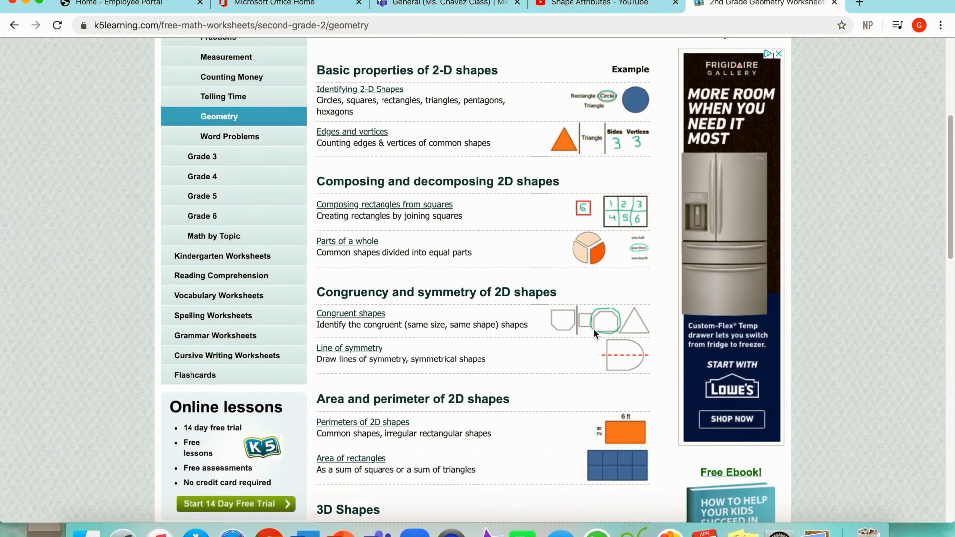
{"action": "scroll", "scroll_direction": "up", "scroll_amount": 3}
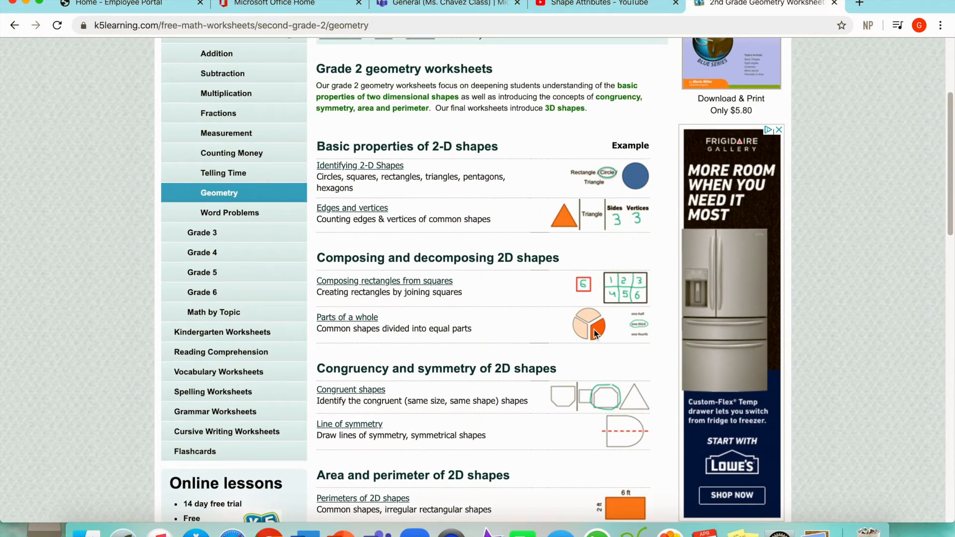
{"action": "mouse_move", "coordinate": [432, 207]}
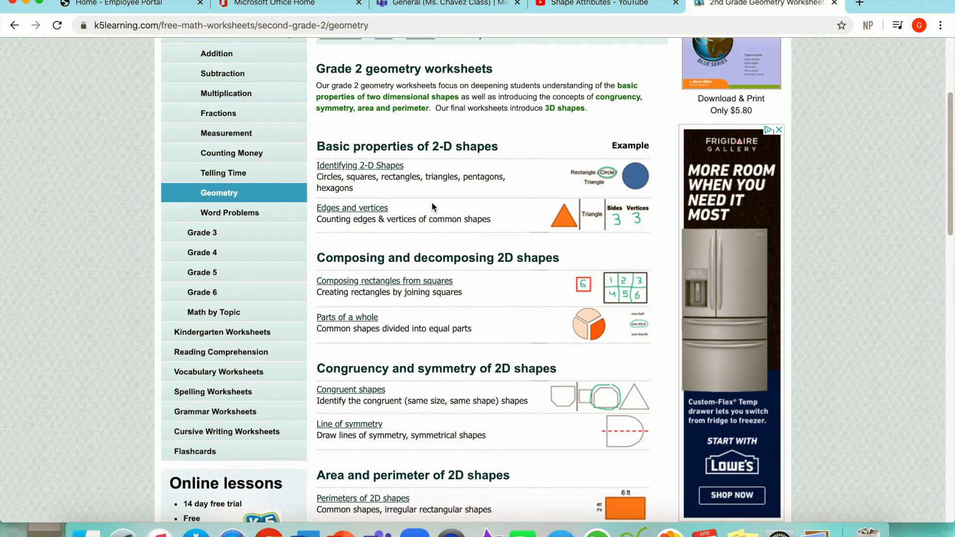
{"action": "mouse_move", "coordinate": [375, 219]}
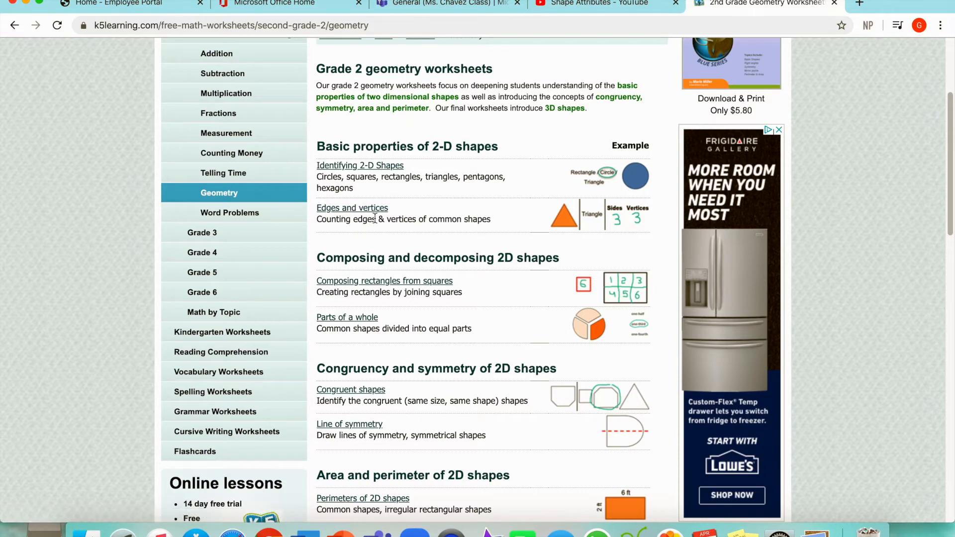
{"action": "left_click", "coordinate": [351, 208]}
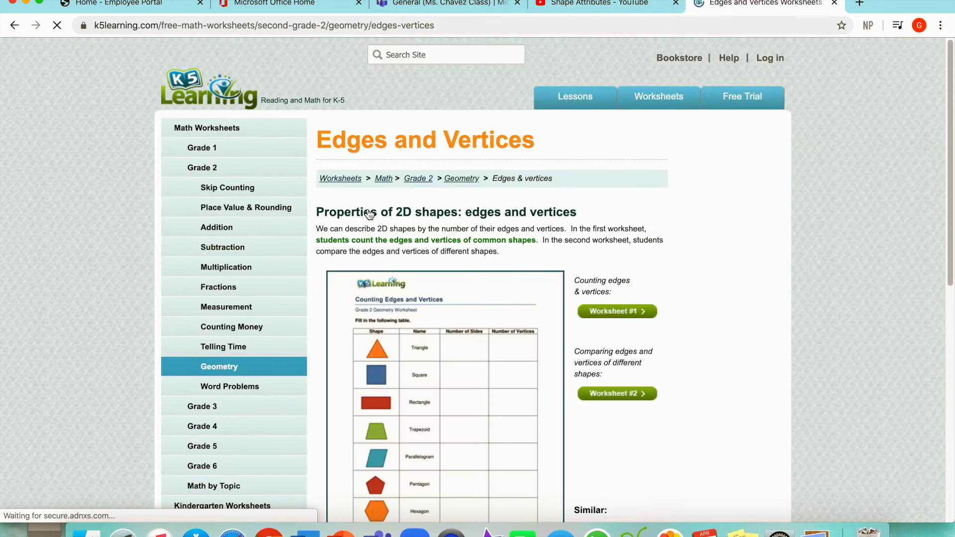
{"action": "scroll", "scroll_direction": "down", "scroll_amount": 3}
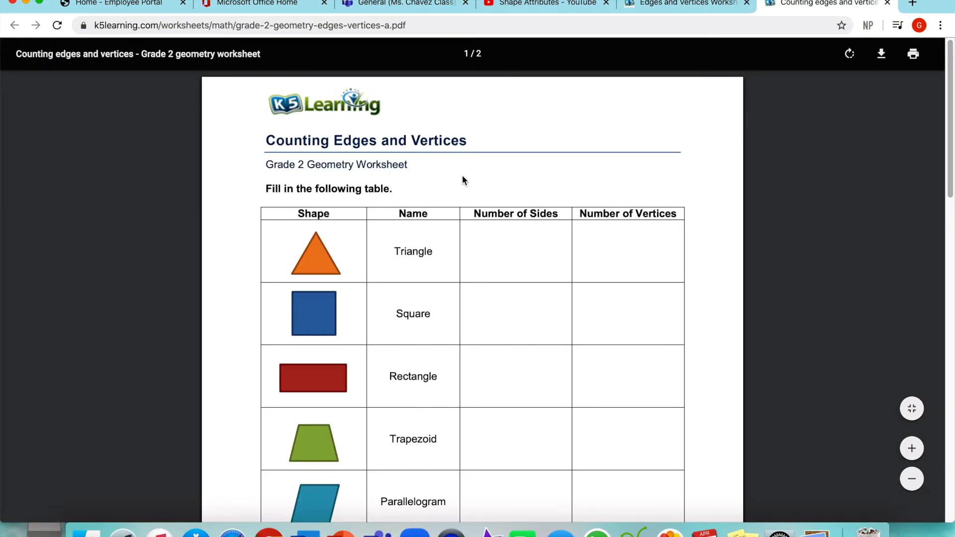
View the whole Counting Edges and Vertices table, then return to the Math 4/6/20 page.
{"action": "left_click", "coordinate": [912, 478]}
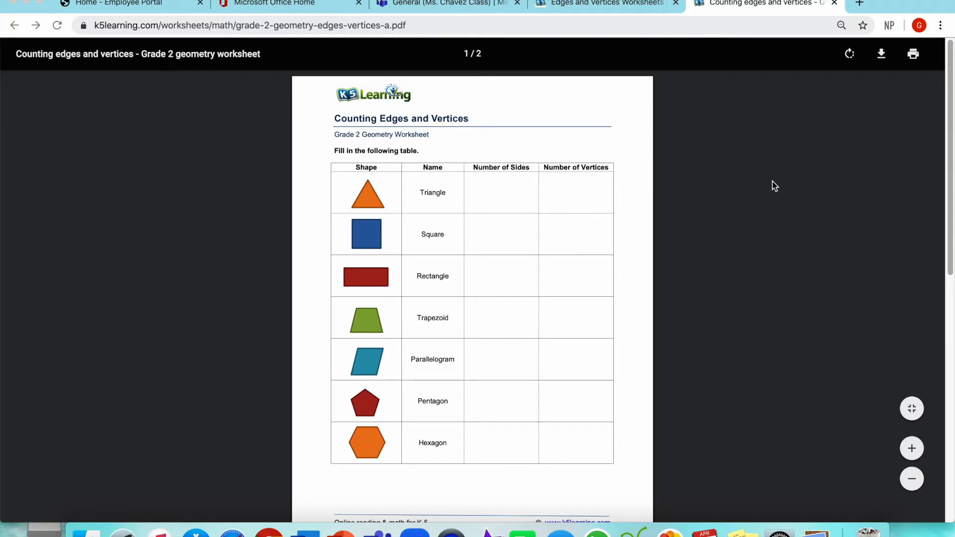
{"action": "mouse_move", "coordinate": [692, 133]}
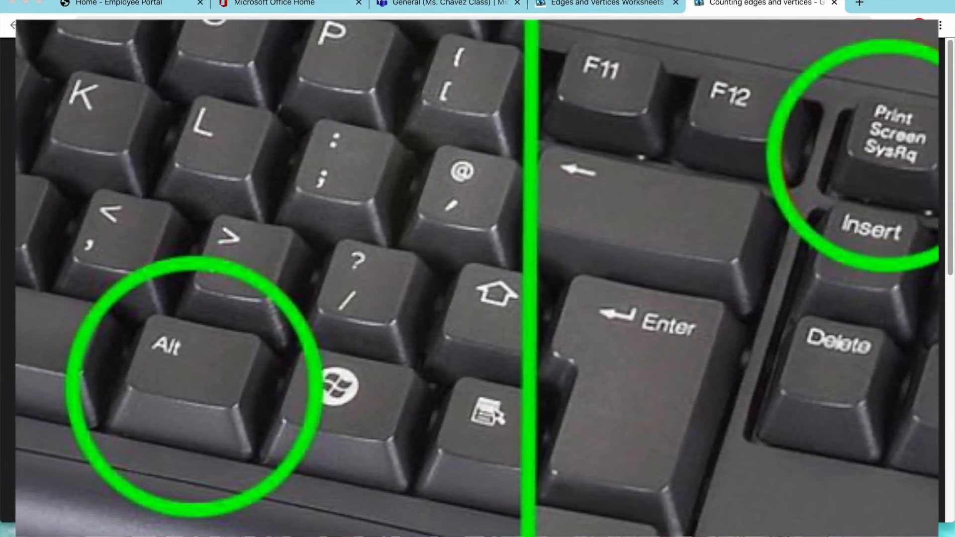
{"action": "left_click", "coordinate": [764, 3]}
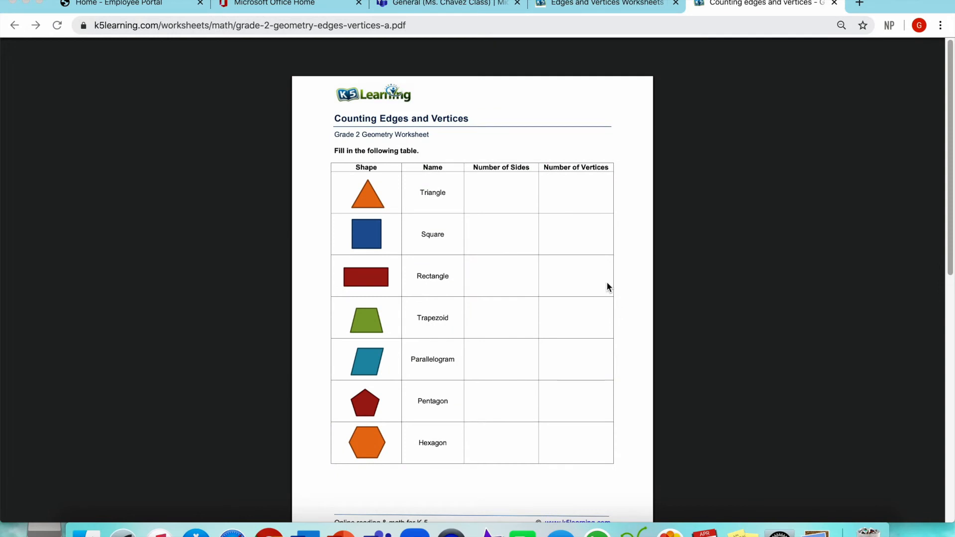
{"action": "mouse_move", "coordinate": [722, 165]}
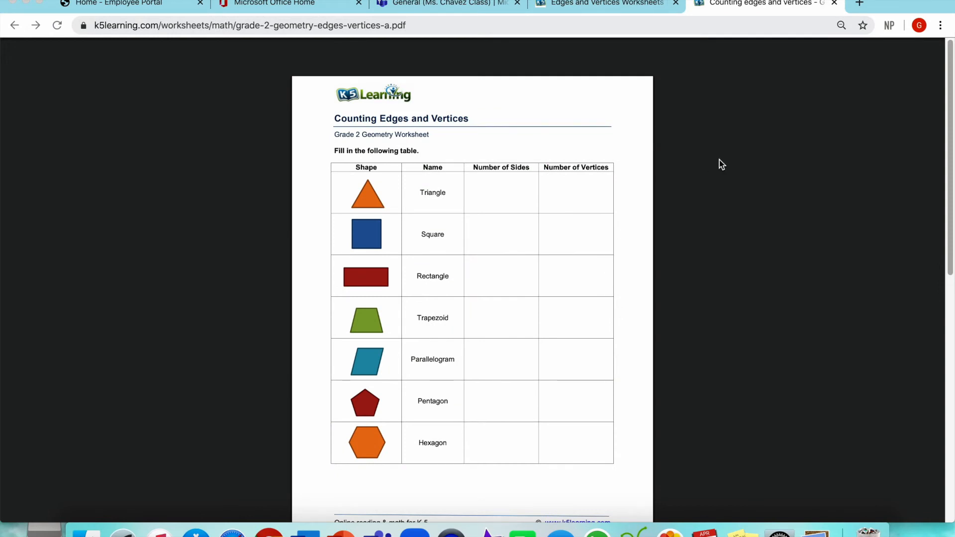
{"action": "mouse_move", "coordinate": [808, 108]}
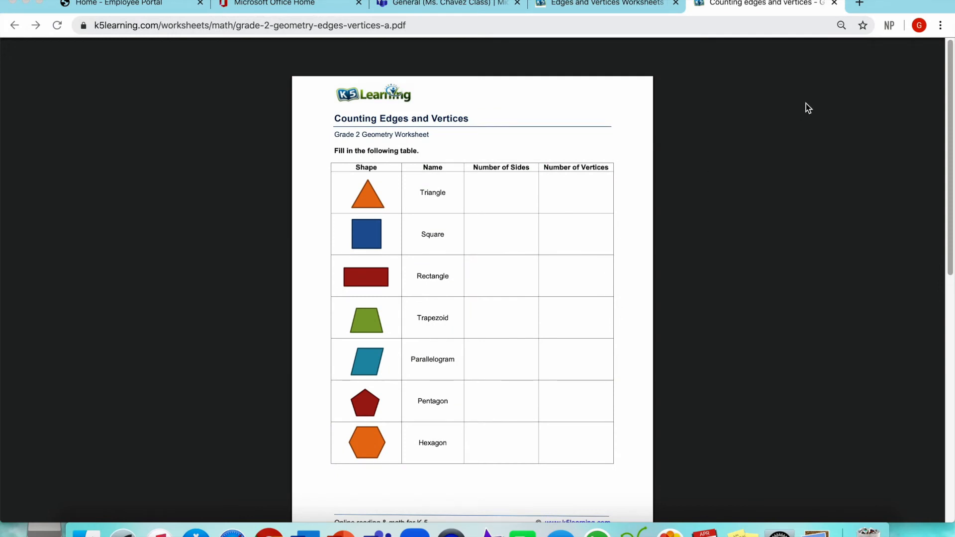
{"action": "left_click", "coordinate": [833, 3]}
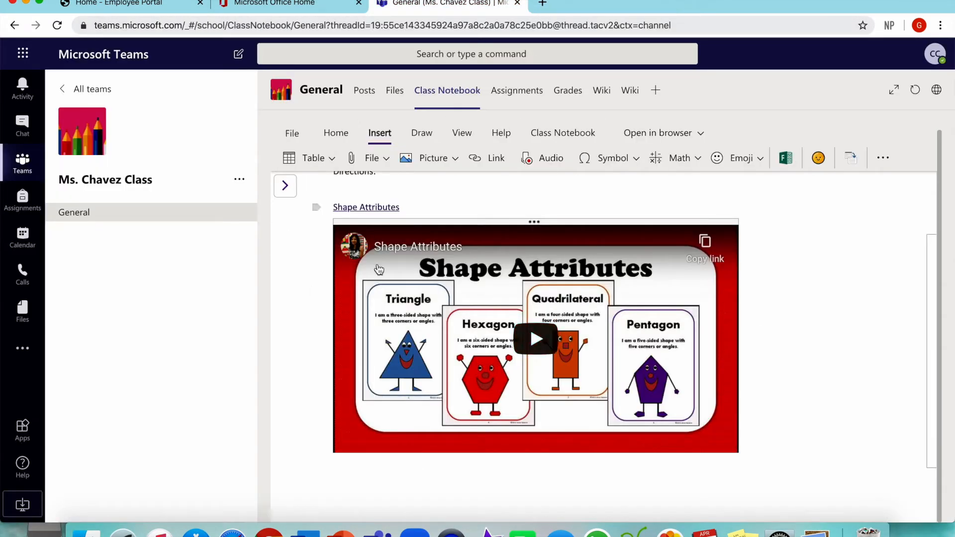
{"action": "scroll", "scroll_direction": "down", "scroll_amount": 3}
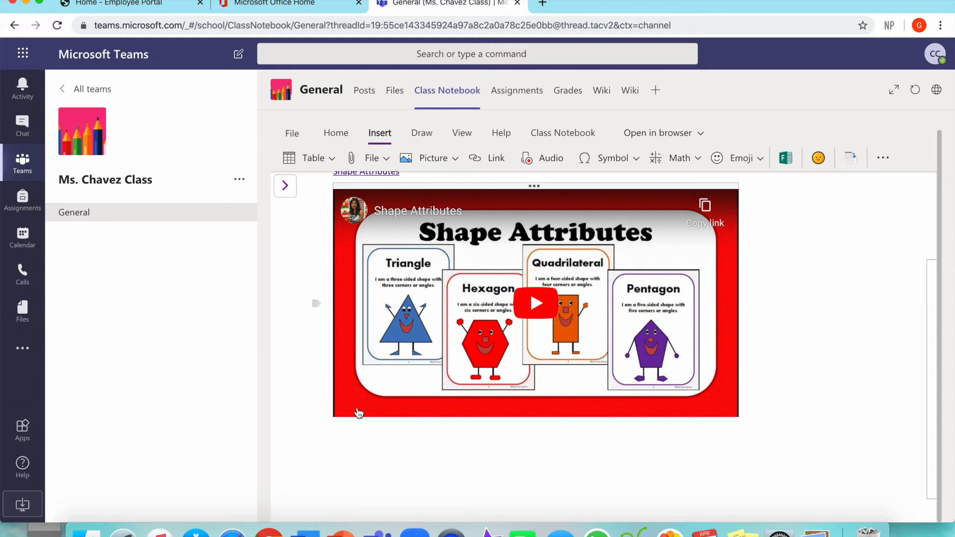
{"action": "mouse_move", "coordinate": [341, 485]}
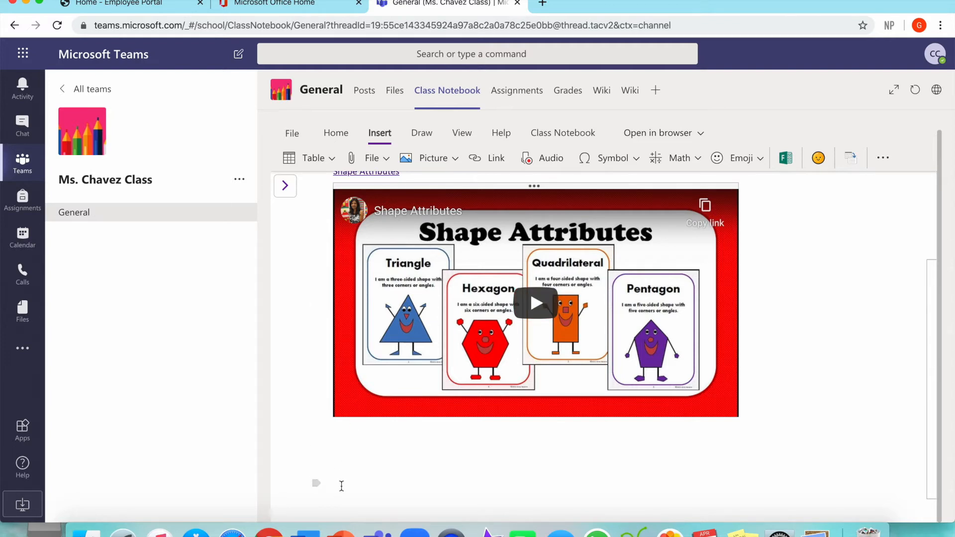
{"action": "mouse_move", "coordinate": [361, 311]}
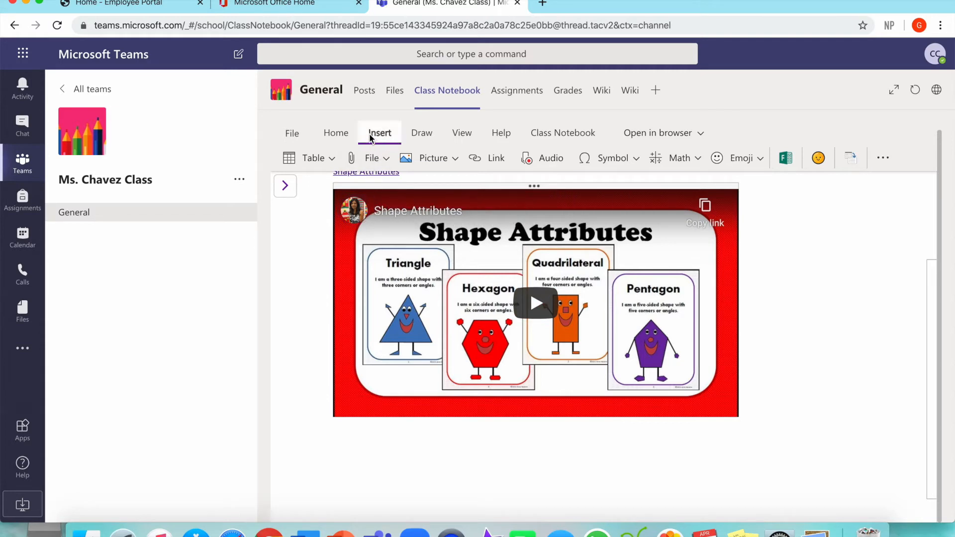
{"action": "mouse_move", "coordinate": [399, 154]}
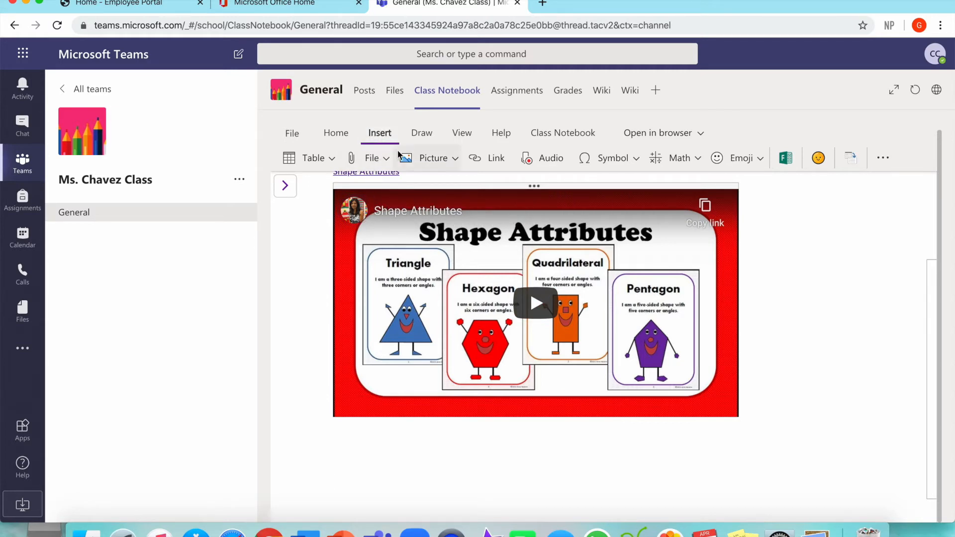
Insert the Math worksheet image from file below the Shape Attributes video.
{"action": "left_click", "coordinate": [433, 157]}
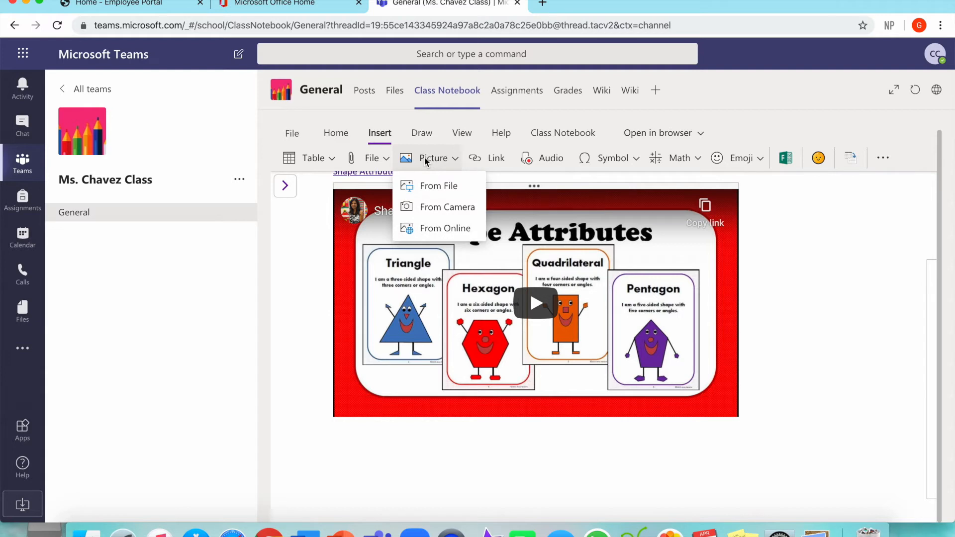
{"action": "mouse_move", "coordinate": [413, 185]}
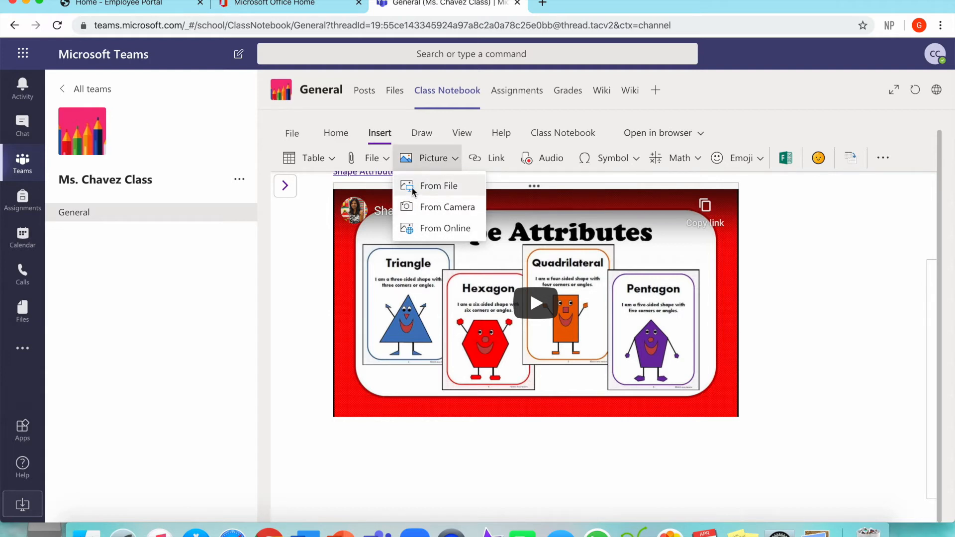
{"action": "left_click", "coordinate": [438, 186]}
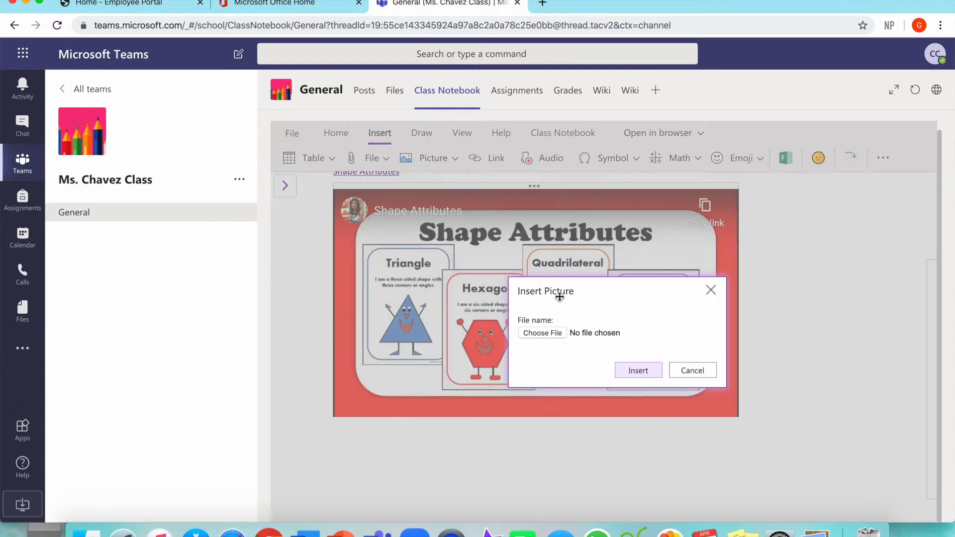
{"action": "mouse_move", "coordinate": [569, 317]}
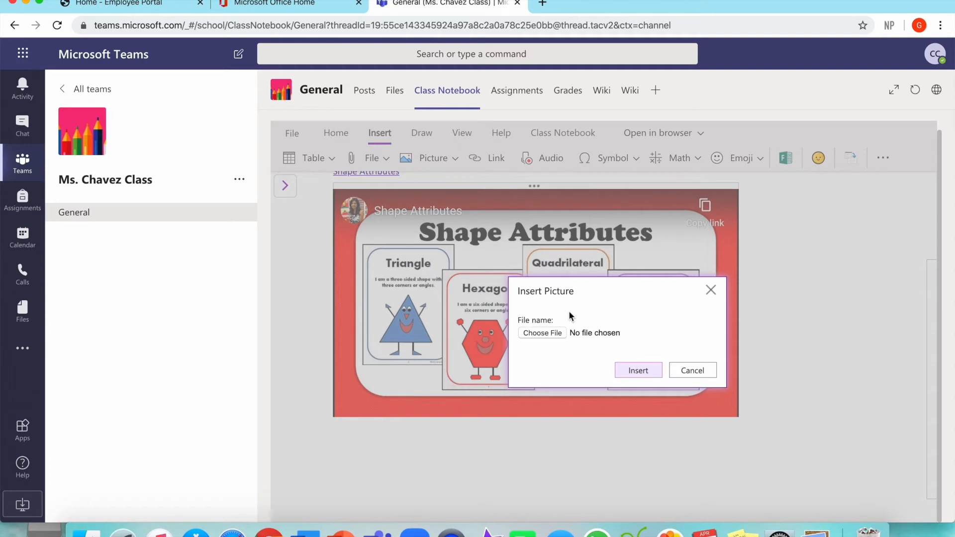
{"action": "left_click", "coordinate": [541, 332]}
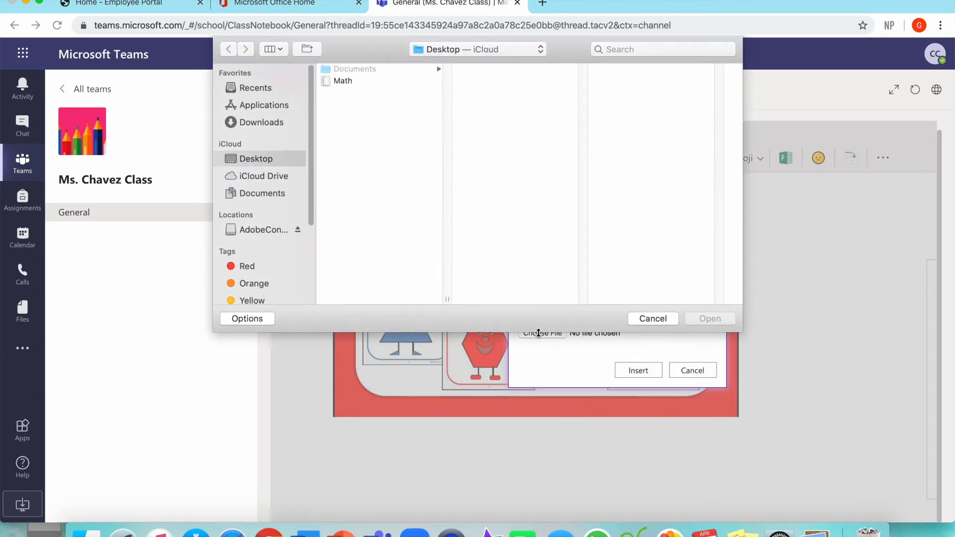
{"action": "left_click", "coordinate": [342, 81]}
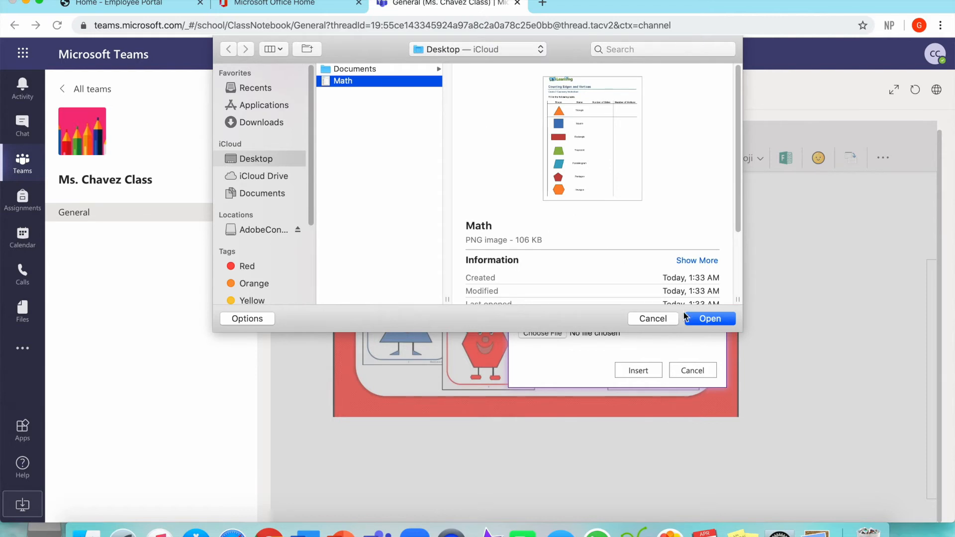
{"action": "left_click", "coordinate": [709, 318]}
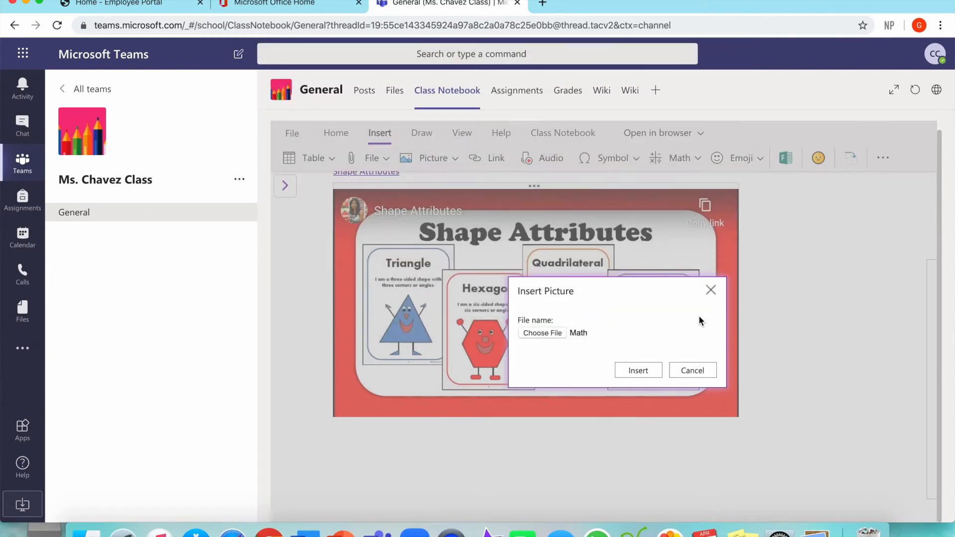
{"action": "mouse_move", "coordinate": [576, 341]}
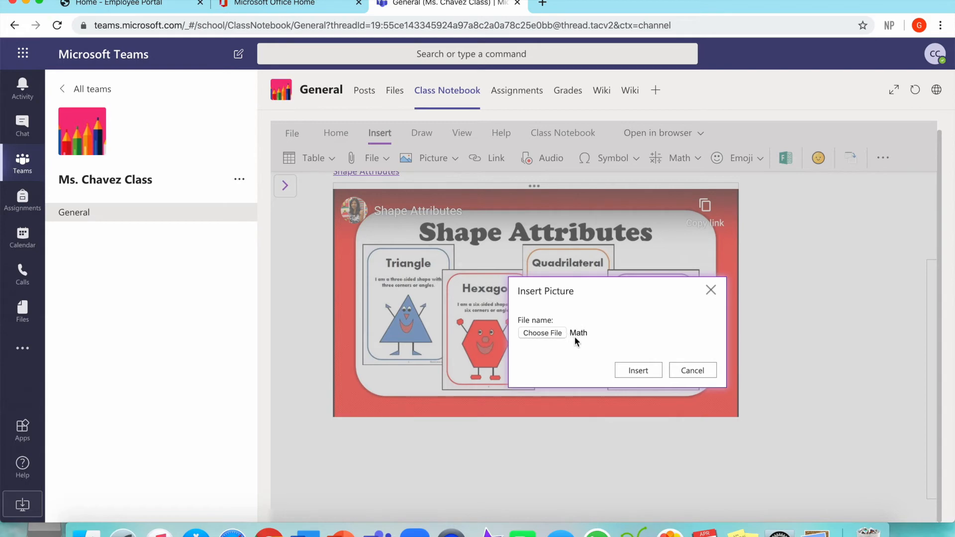
{"action": "mouse_move", "coordinate": [633, 359]}
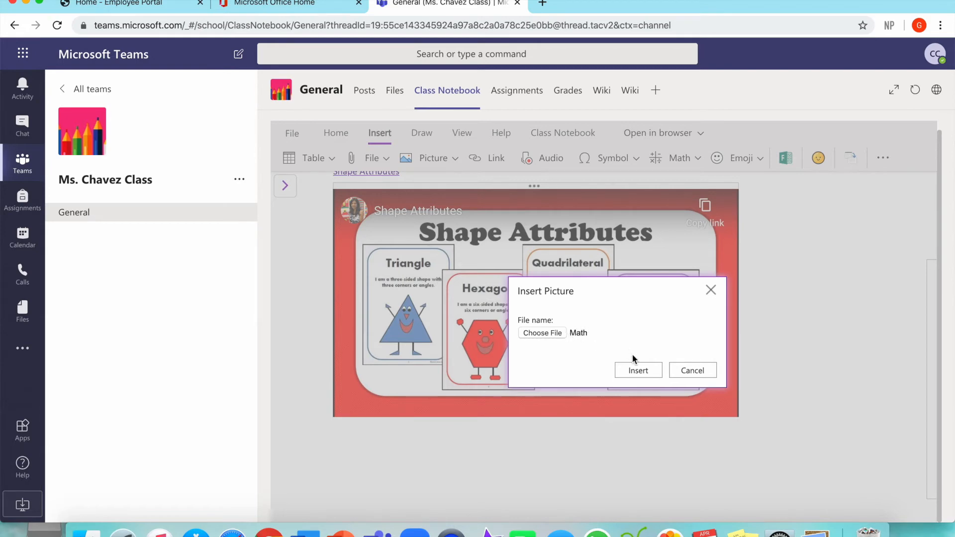
{"action": "left_click", "coordinate": [638, 370]}
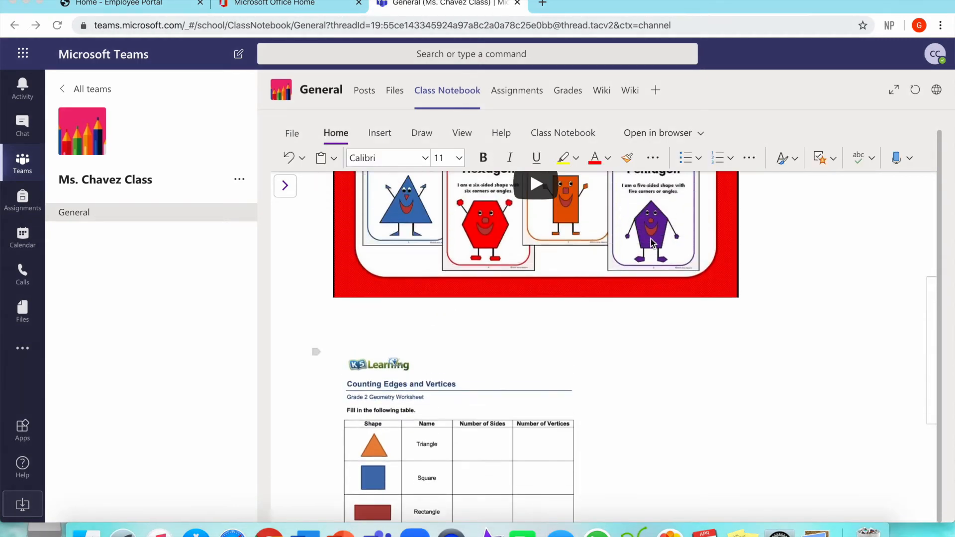
Crop the worksheet picture to its shapes table and enlarge it to the page width.
{"action": "scroll", "scroll_direction": "down", "scroll_amount": 3}
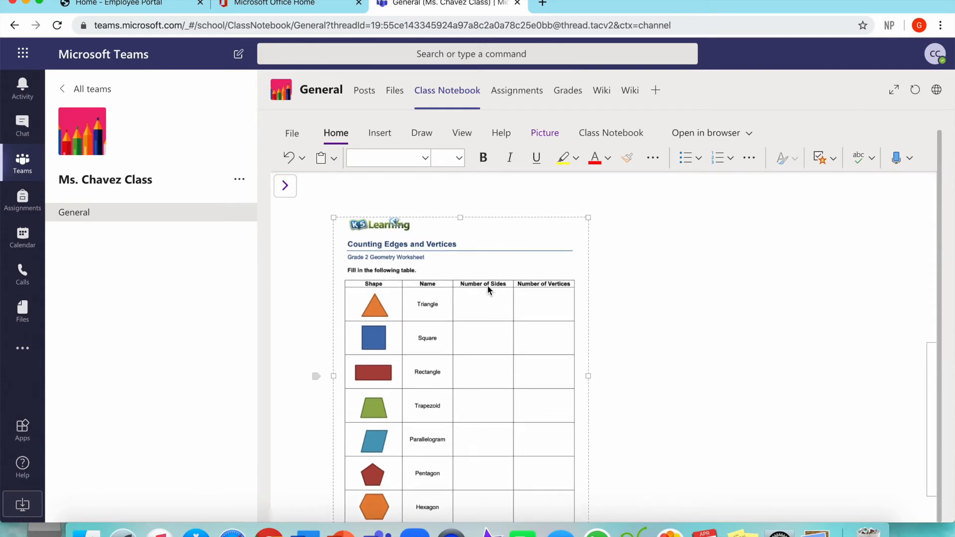
{"action": "mouse_move", "coordinate": [431, 205]}
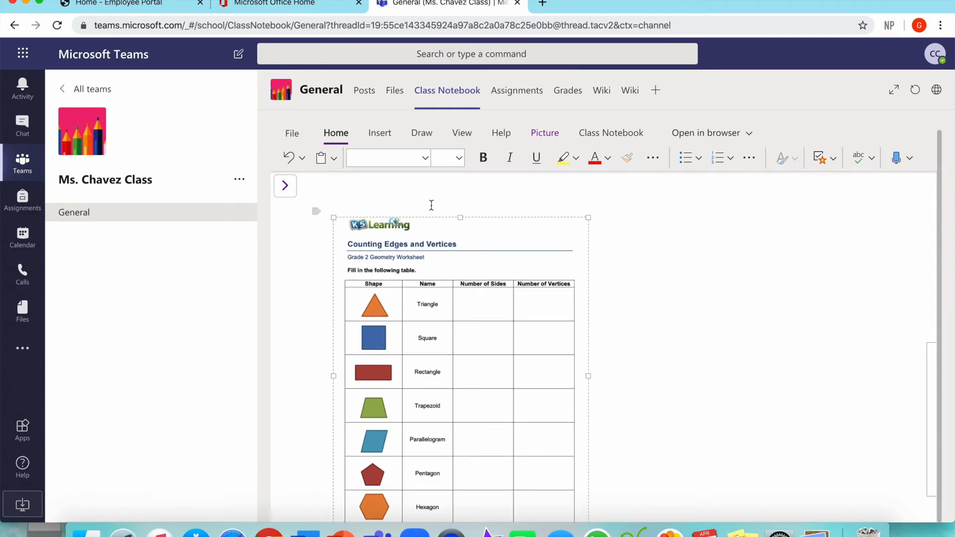
{"action": "left_click", "coordinate": [543, 133]}
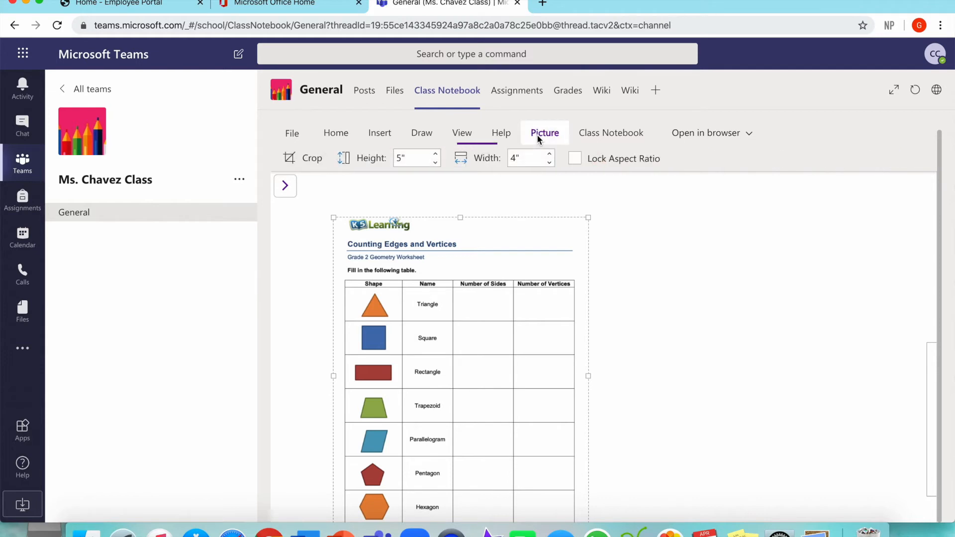
{"action": "left_click", "coordinate": [311, 157]}
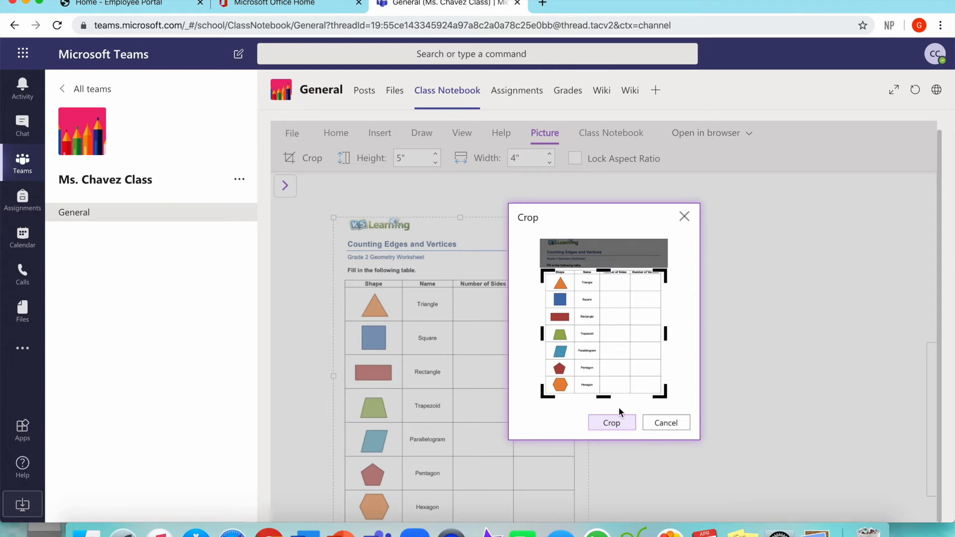
{"action": "left_click", "coordinate": [610, 423]}
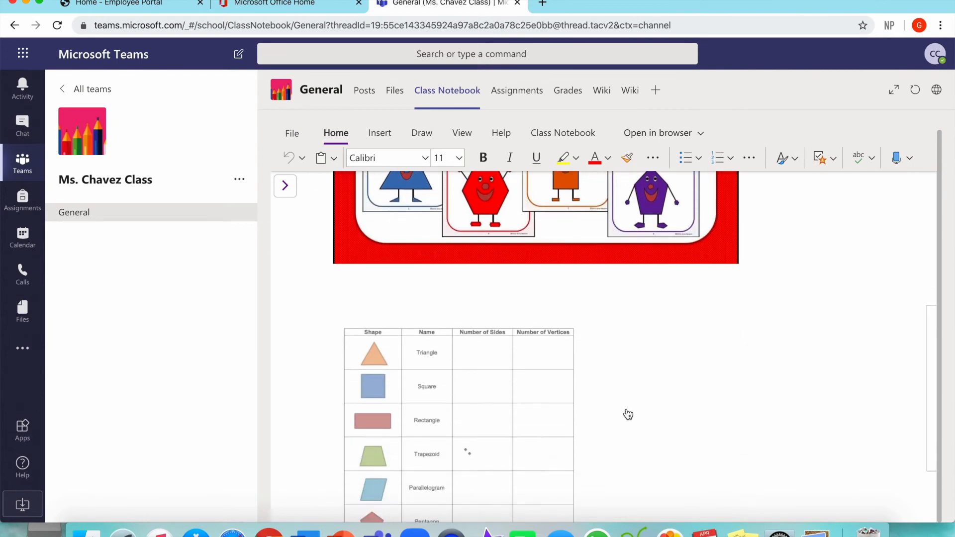
{"action": "scroll", "scroll_direction": "up", "scroll_amount": 3}
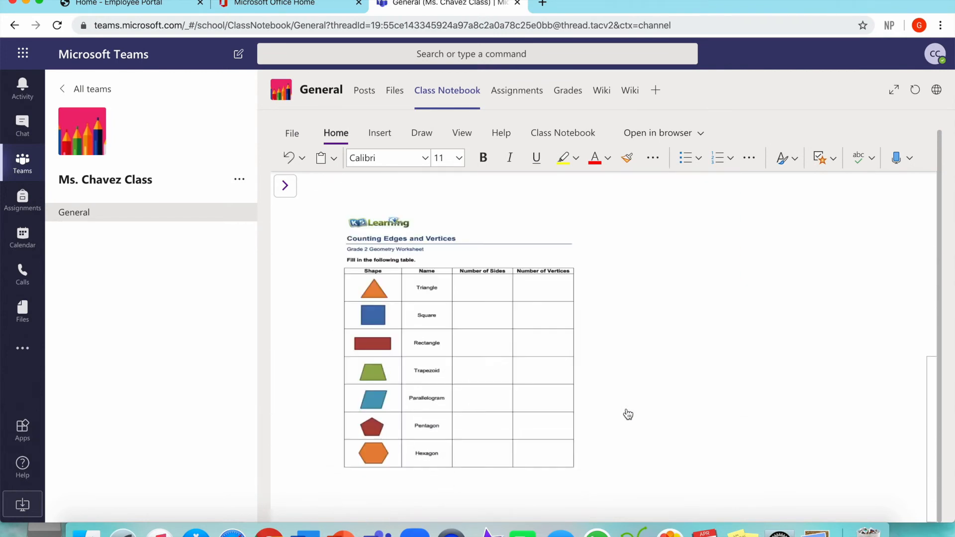
{"action": "scroll", "scroll_direction": "up", "scroll_amount": 3}
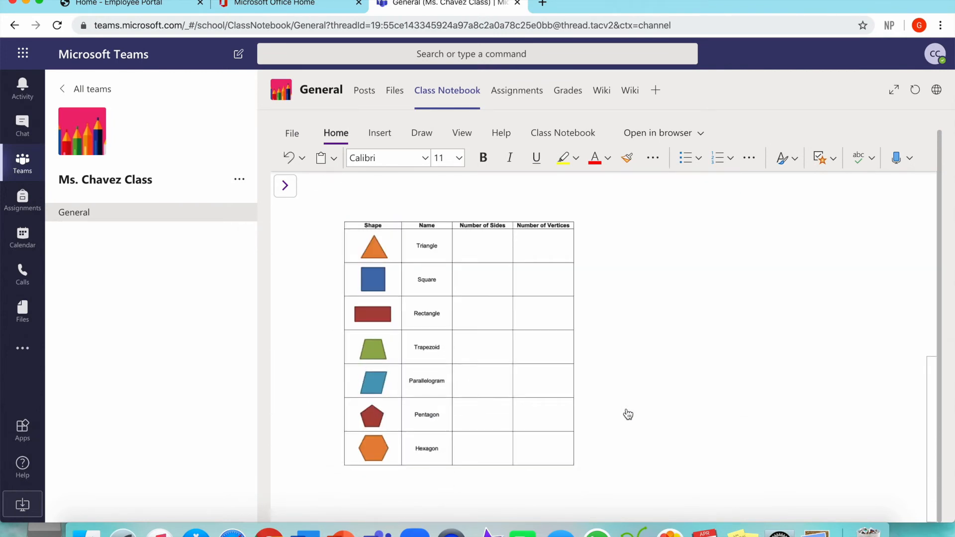
{"action": "mouse_move", "coordinate": [645, 314]}
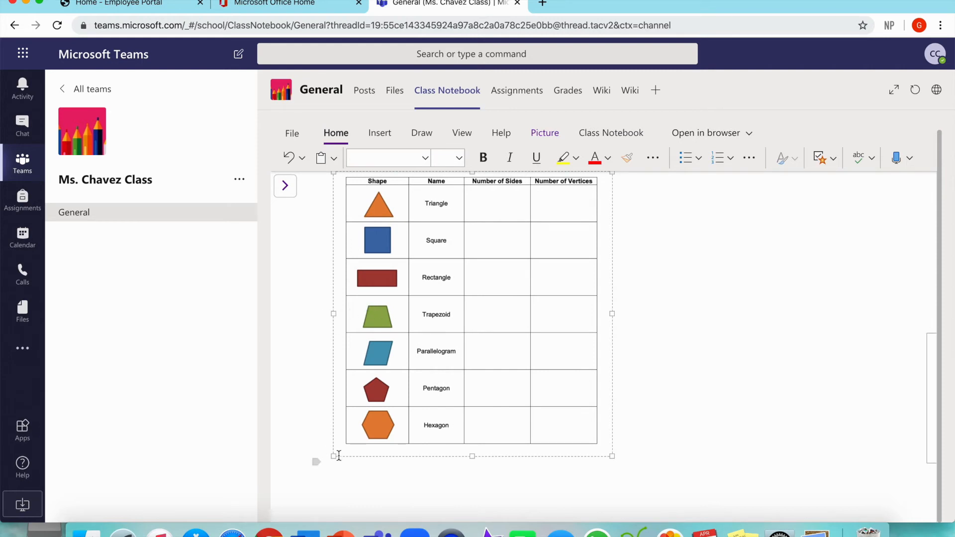
{"action": "mouse_move", "coordinate": [616, 456]}
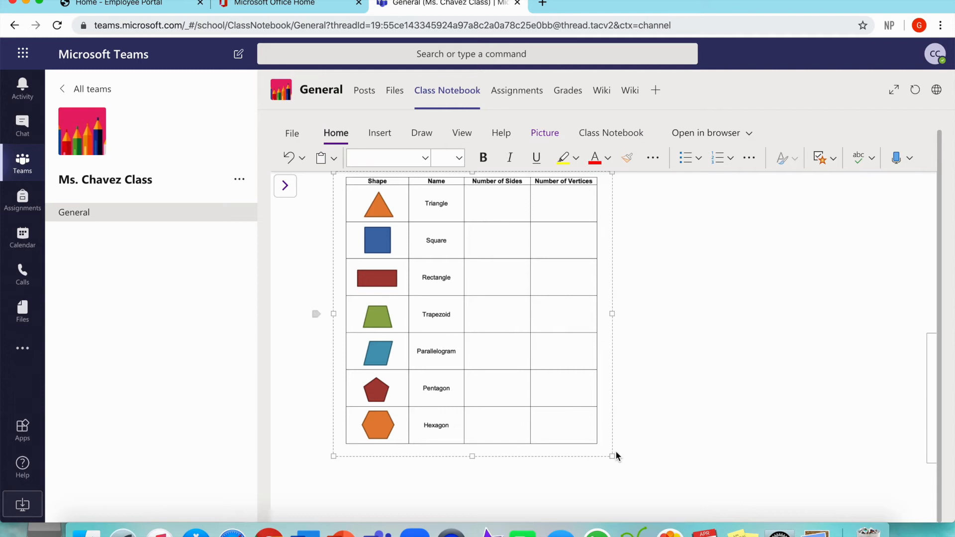
{"action": "mouse_move", "coordinate": [613, 457]}
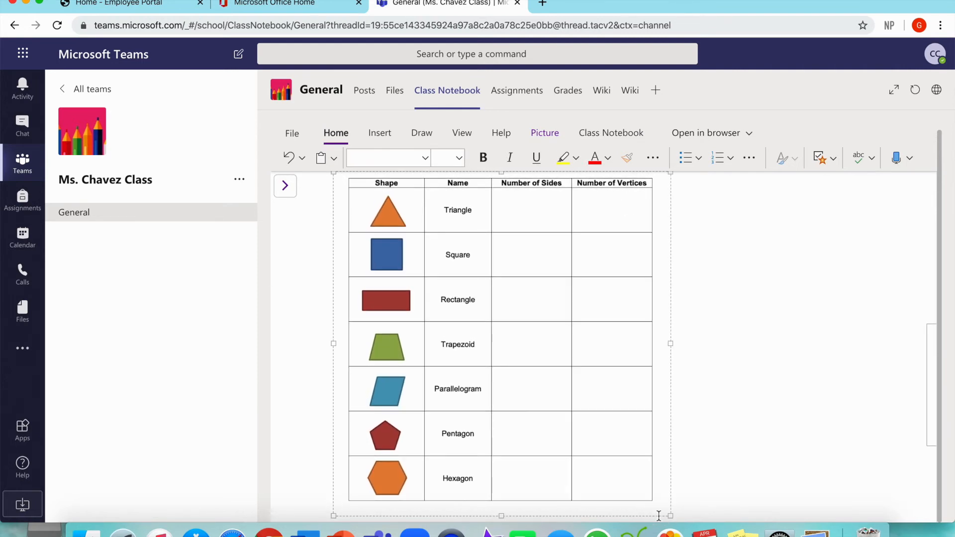
{"action": "scroll", "scroll_direction": "down", "scroll_amount": 3}
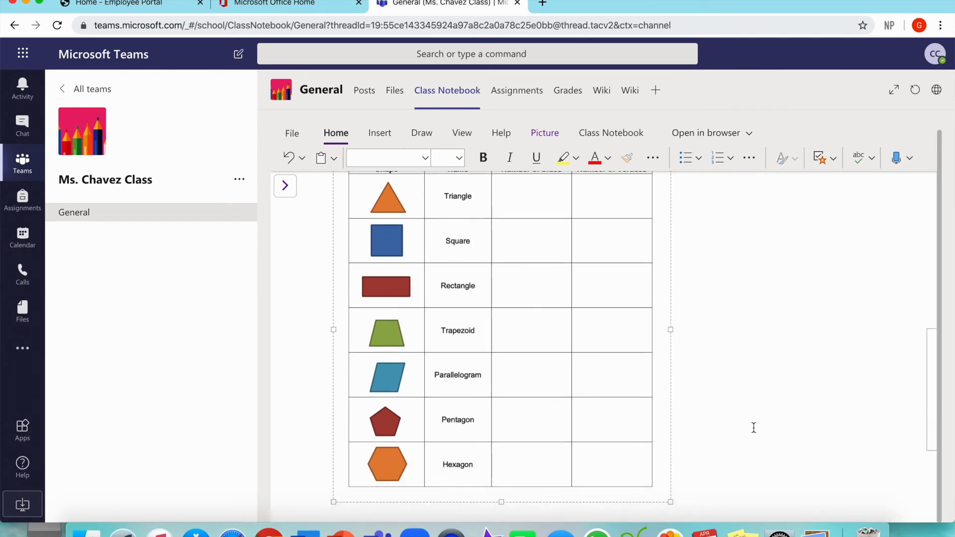
{"action": "scroll", "scroll_direction": "down", "scroll_amount": 3}
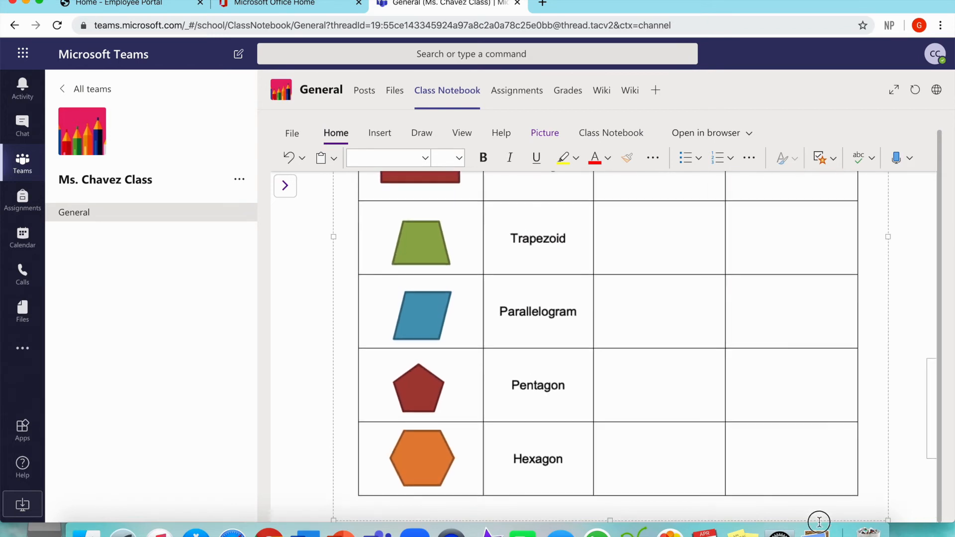
{"action": "scroll", "scroll_direction": "up", "scroll_amount": 3}
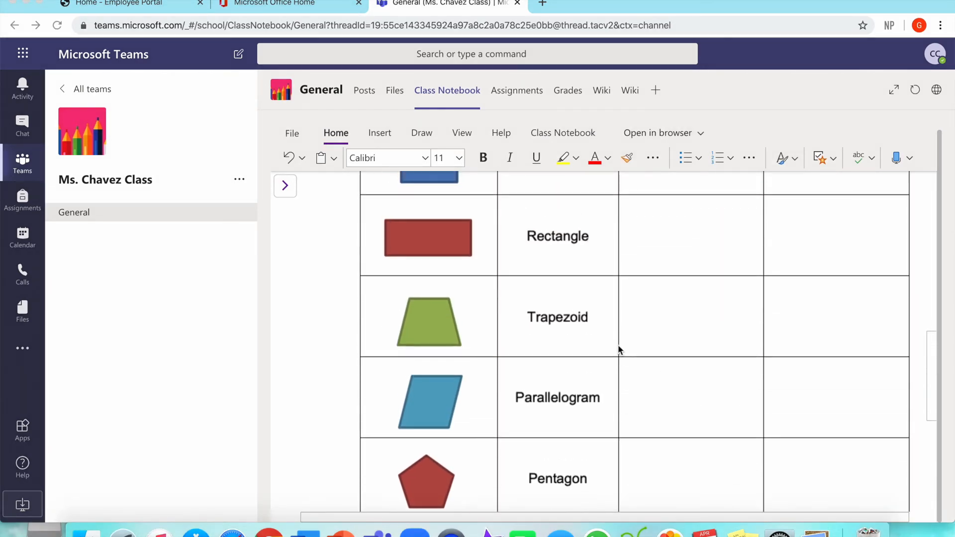
Type the directions after 'Directions:', starting 'First watch the video on shapes.'.
{"action": "scroll", "scroll_direction": "up", "scroll_amount": 3}
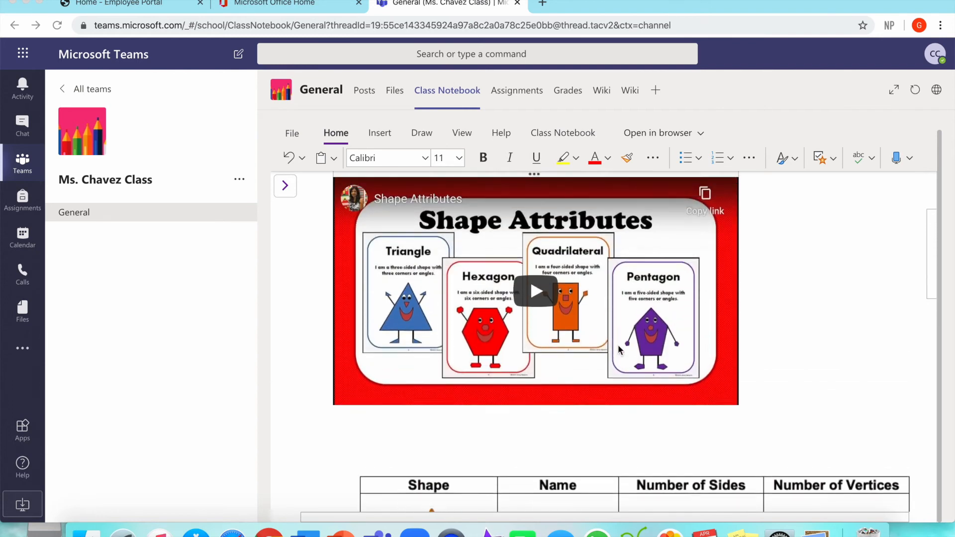
{"action": "scroll", "scroll_direction": "up", "scroll_amount": 3}
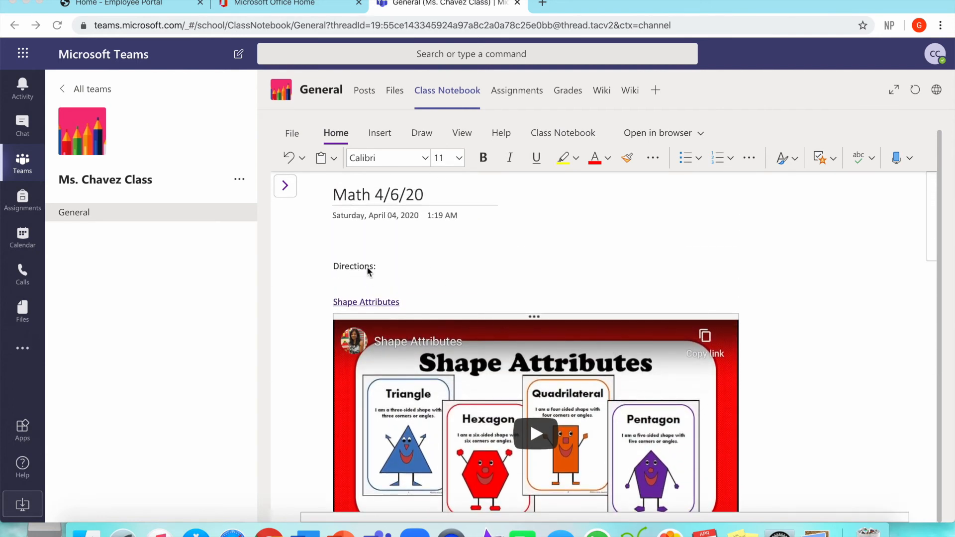
{"action": "left_click", "coordinate": [377, 266]}
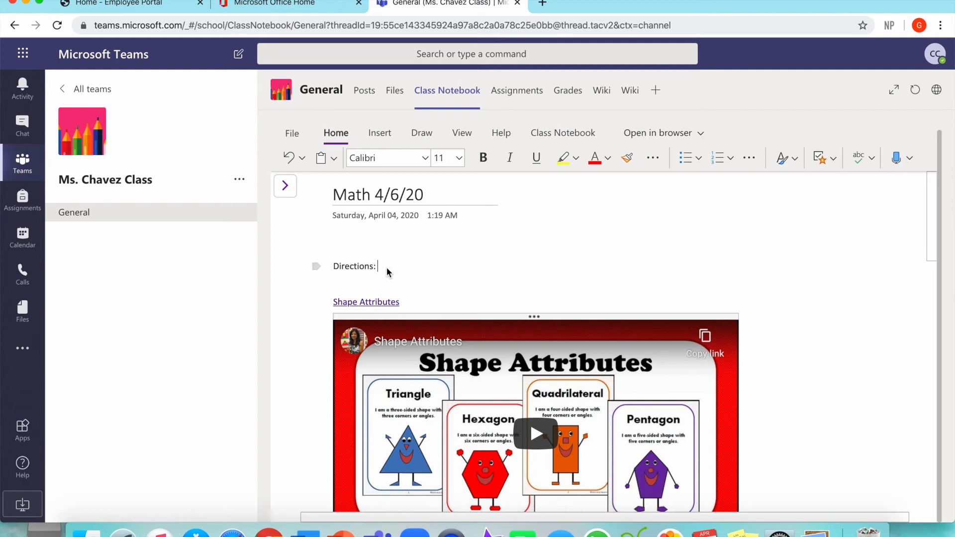
{"action": "type", "text": "First watch the video on shapes. After, complete the worksheet below. Identify the vertices and sides for each shape."}
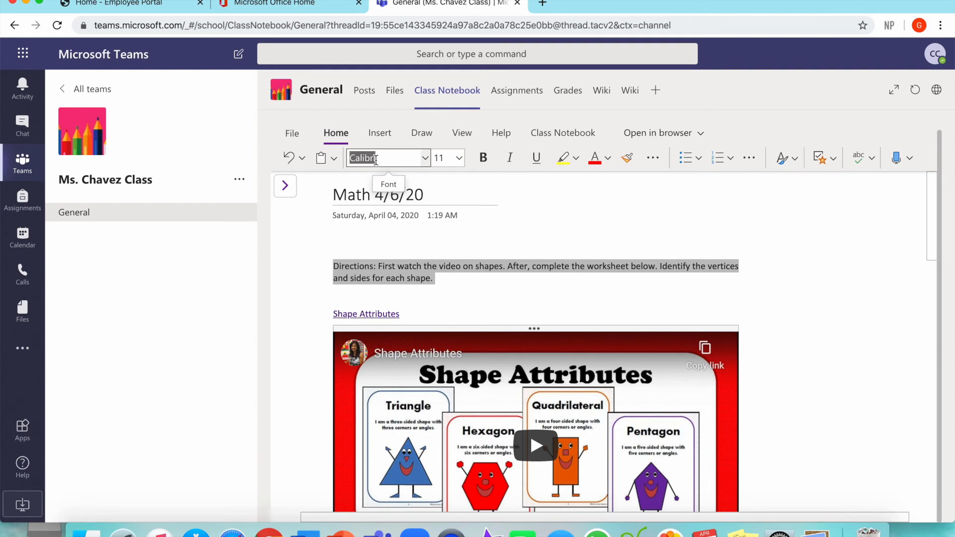
Format the directions in 20 pt Century Gothic, with 'Directions' bold and highlighted yellow.
{"action": "type", "text": "Century Gothic"}
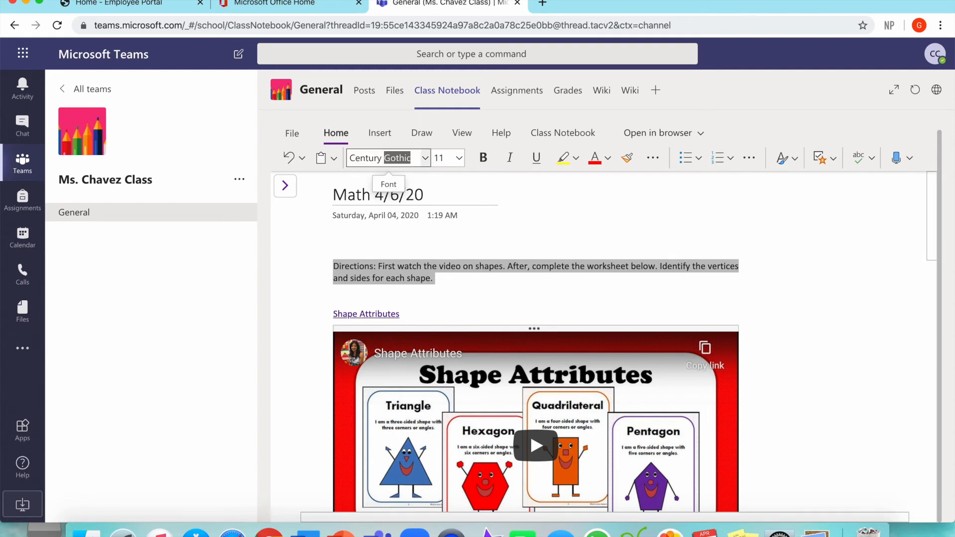
{"action": "left_click", "coordinate": [458, 158]}
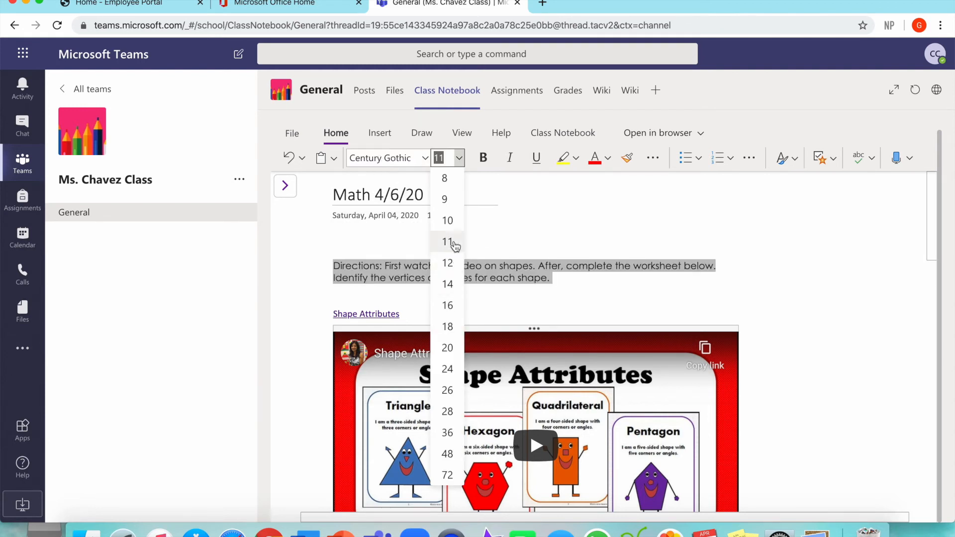
{"action": "left_click", "coordinate": [447, 347]}
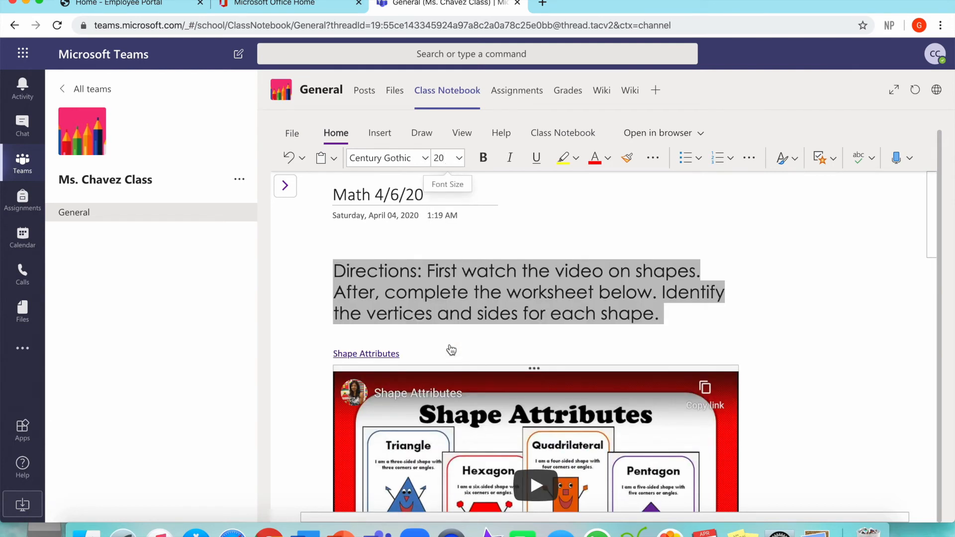
{"action": "left_click", "coordinate": [424, 270]}
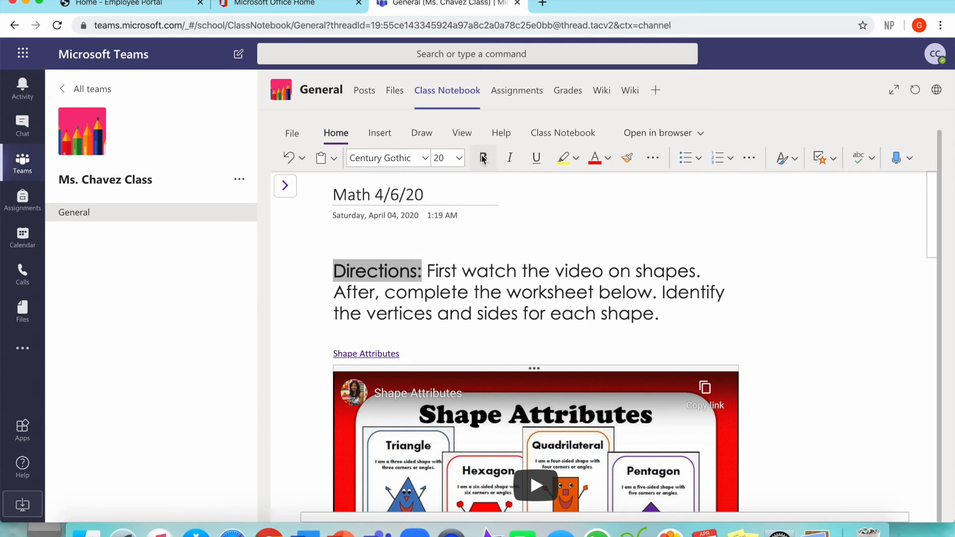
{"action": "left_click", "coordinate": [561, 158]}
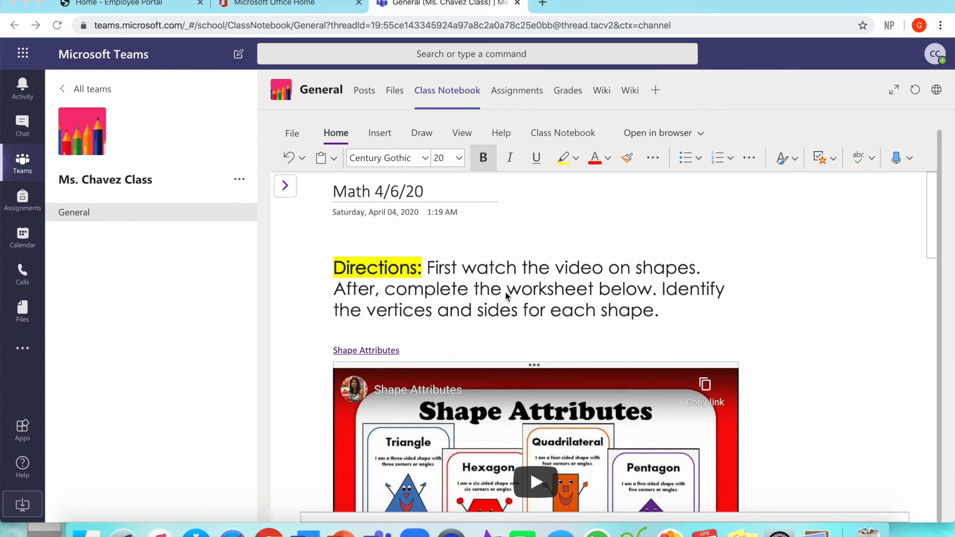
{"action": "scroll", "scroll_direction": "down", "scroll_amount": 3}
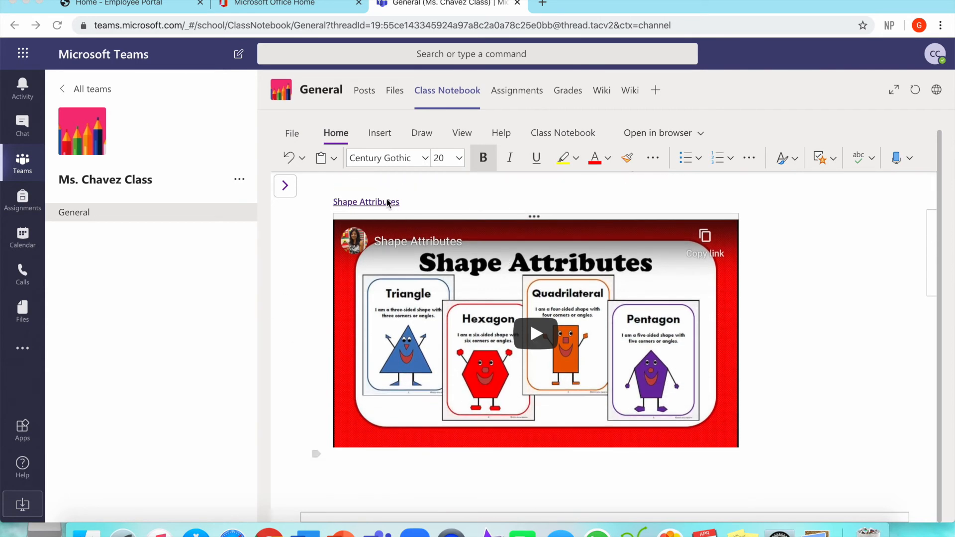
Ink green sample answers into the worksheet table, then erase them and return to Select.
{"action": "left_click", "coordinate": [535, 333]}
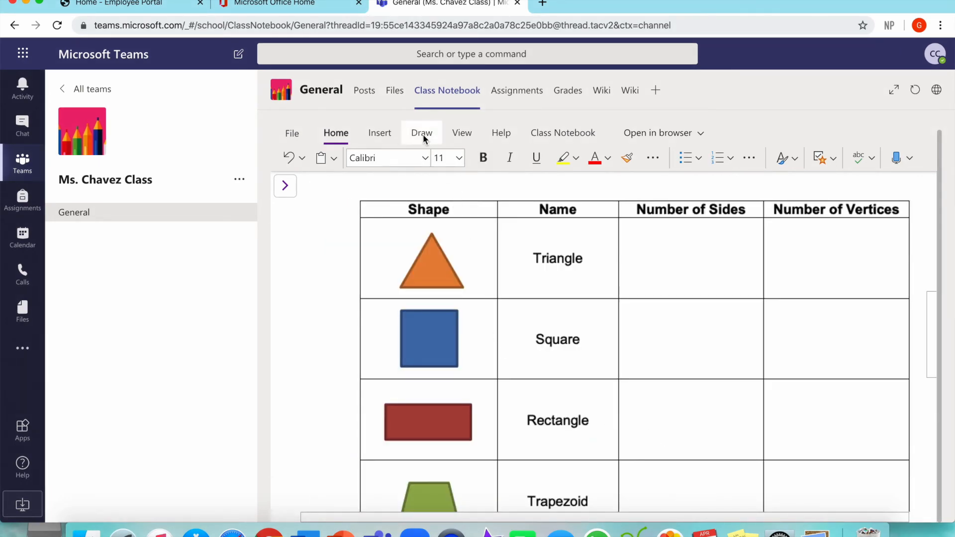
{"action": "left_click", "coordinate": [421, 133]}
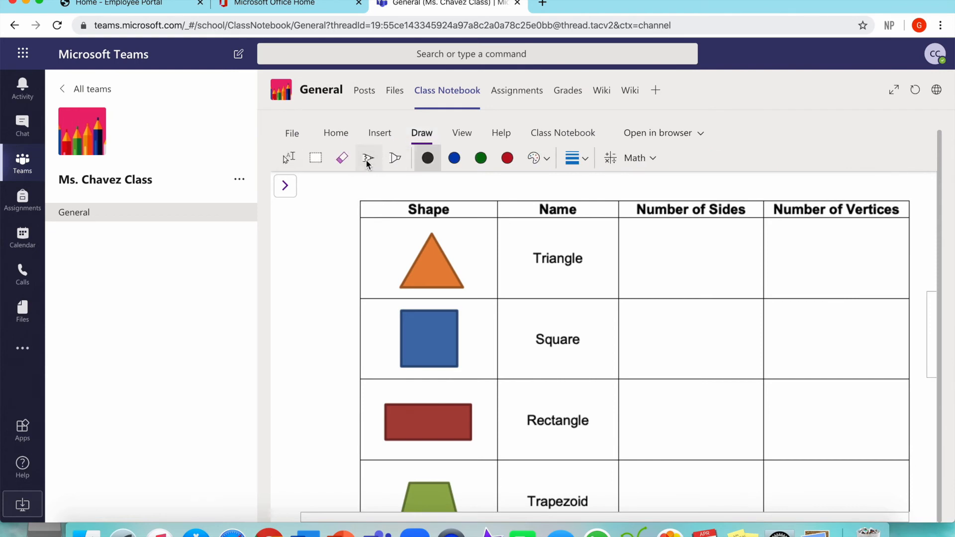
{"action": "mouse_move", "coordinate": [506, 157]}
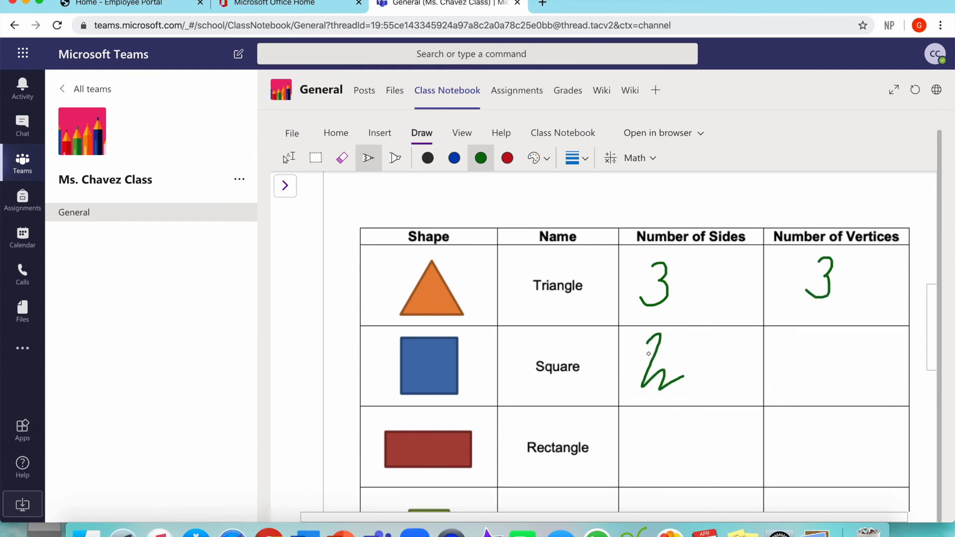
{"action": "left_click", "coordinate": [342, 158]}
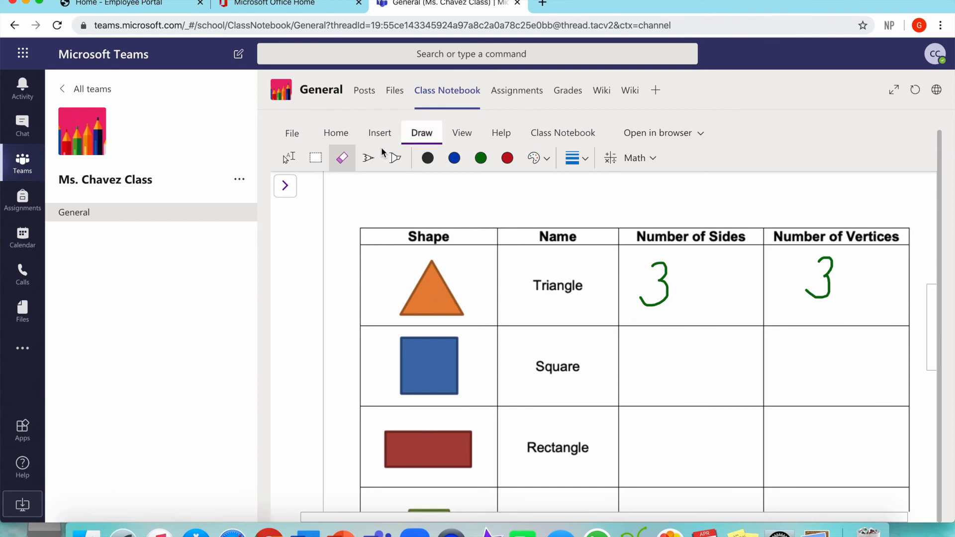
{"action": "left_click", "coordinate": [289, 158]}
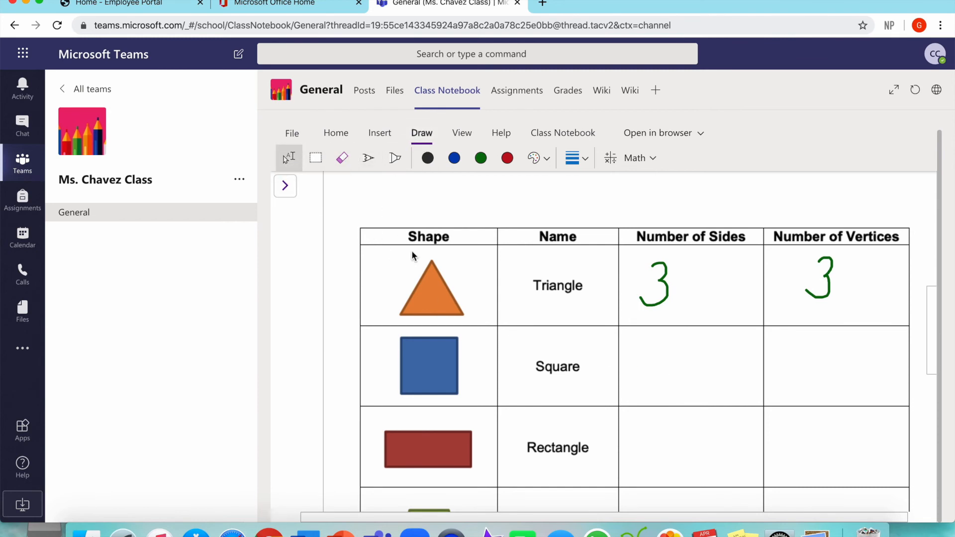
{"action": "scroll", "scroll_direction": "up", "scroll_amount": 3}
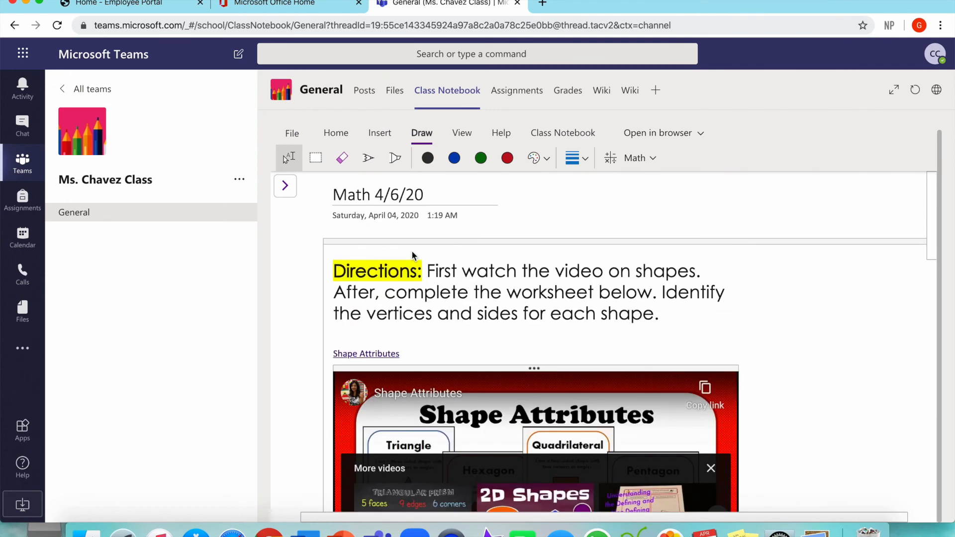
{"action": "scroll", "scroll_direction": "down", "scroll_amount": 3}
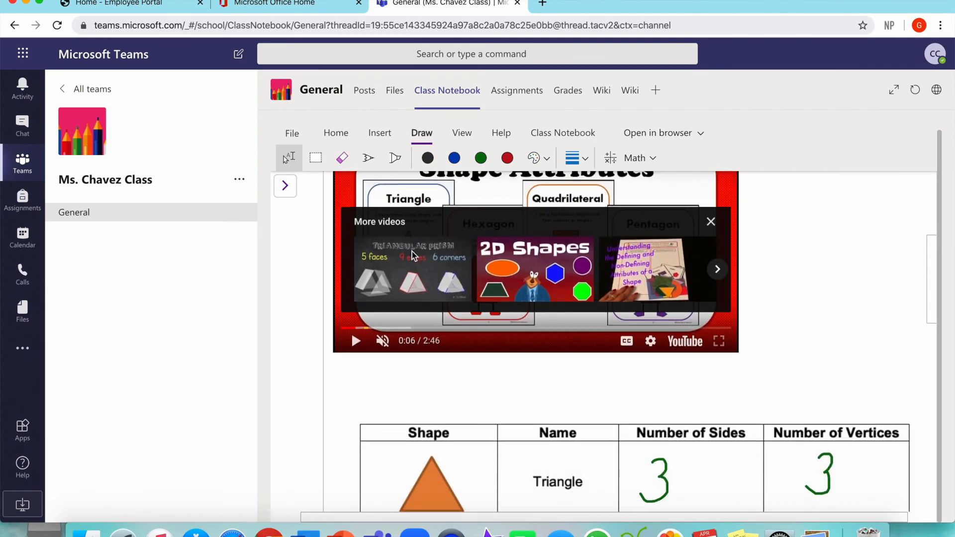
{"action": "left_click", "coordinate": [447, 90]}
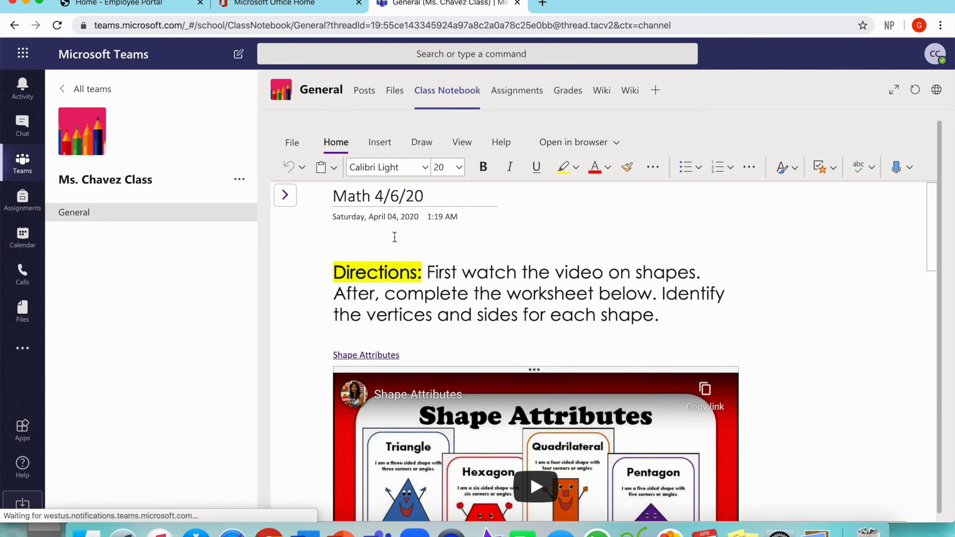
{"action": "scroll", "scroll_direction": "down", "scroll_amount": 3}
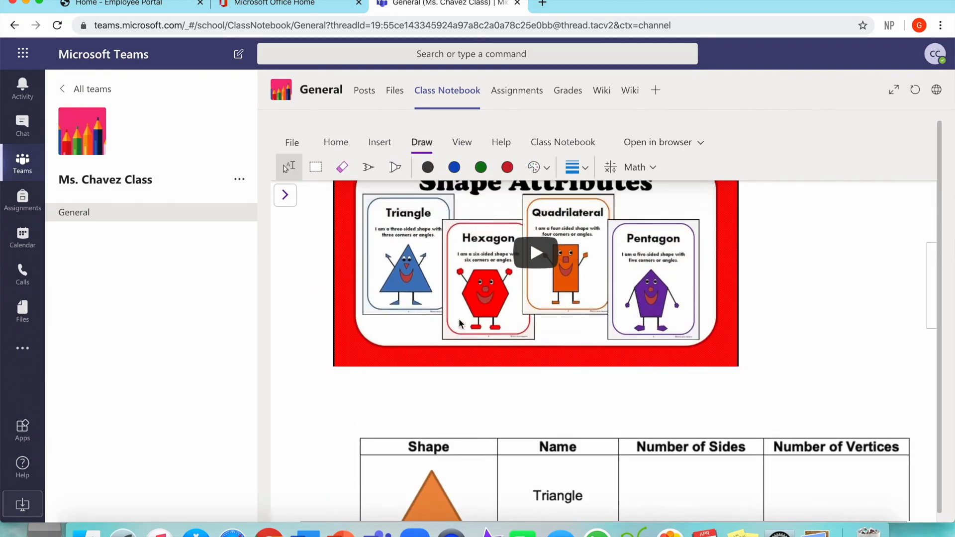
Scroll to the page top and expand Class Notebook's Distribute Page options.
{"action": "scroll", "scroll_direction": "down", "scroll_amount": 3}
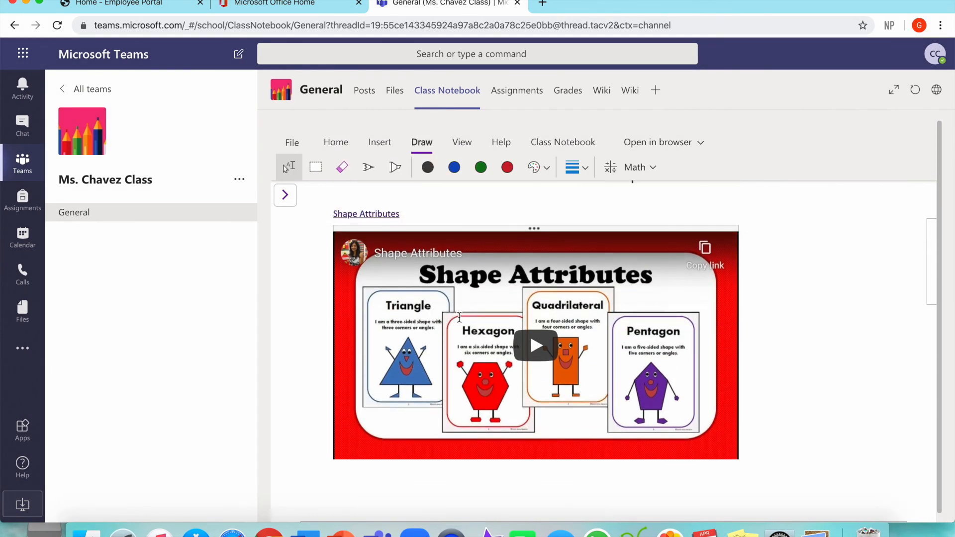
{"action": "scroll", "scroll_direction": "up", "scroll_amount": 3}
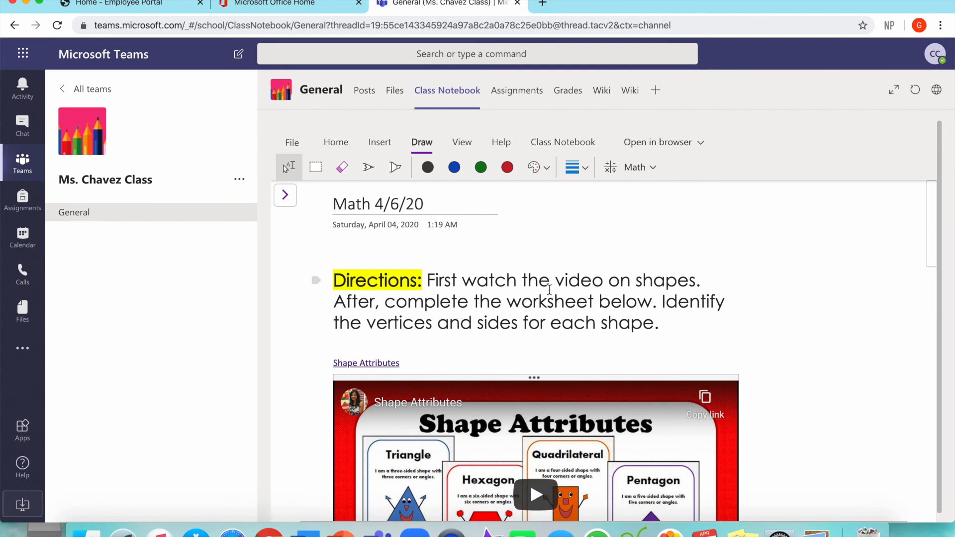
{"action": "mouse_move", "coordinate": [562, 141]}
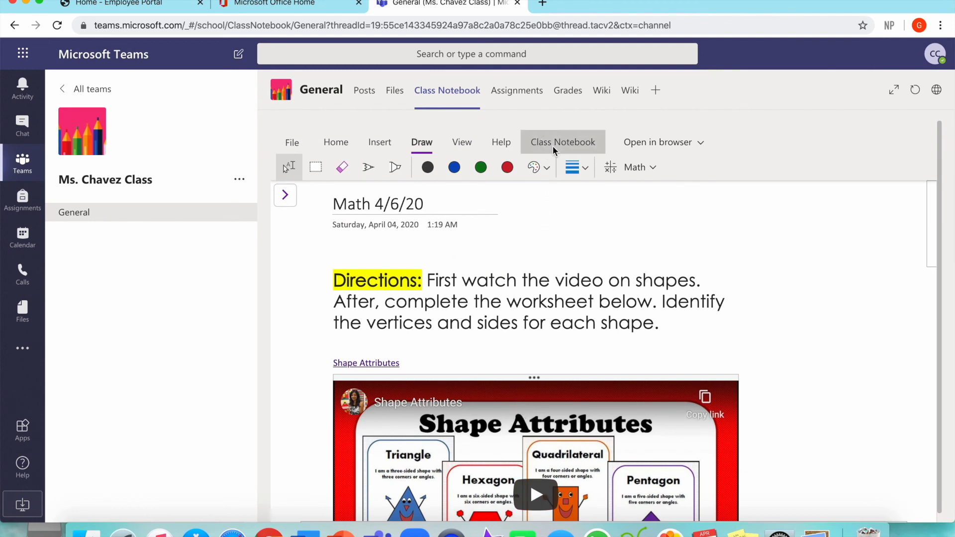
{"action": "left_click", "coordinate": [562, 142]}
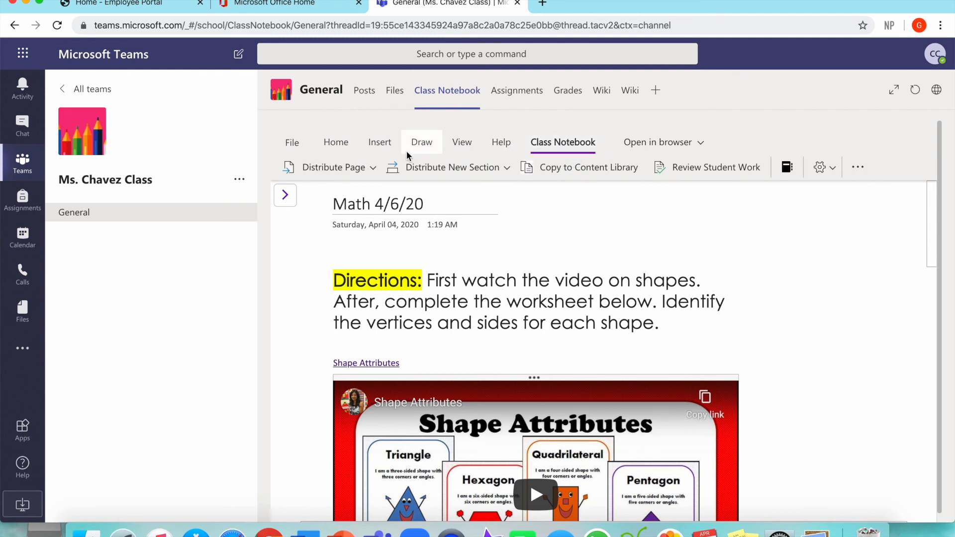
{"action": "mouse_move", "coordinate": [334, 167]}
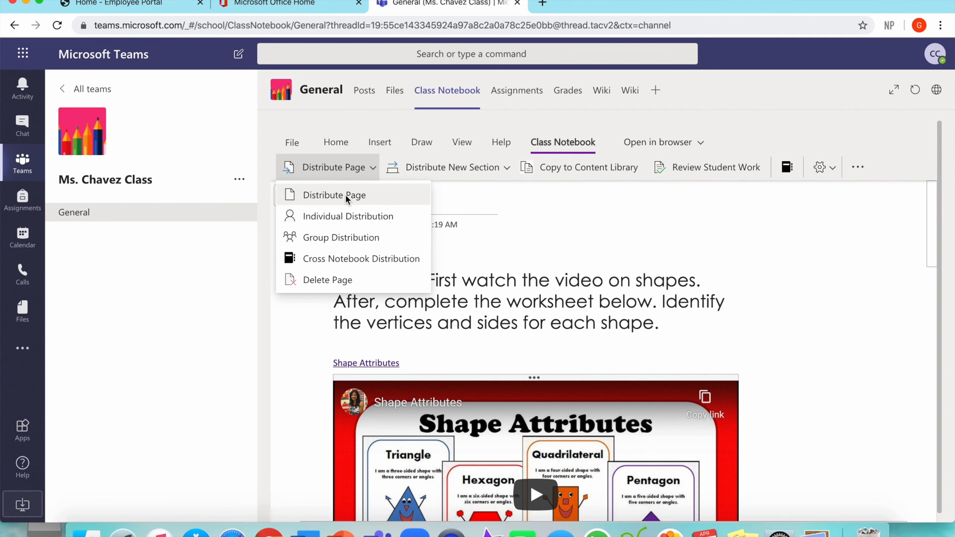
{"action": "mouse_move", "coordinate": [332, 198]}
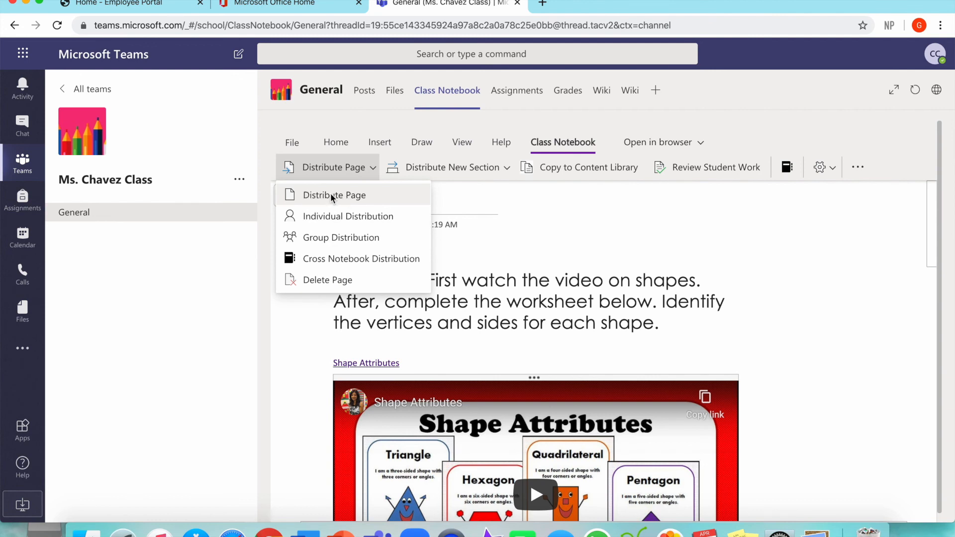
{"action": "left_click", "coordinate": [333, 195]}
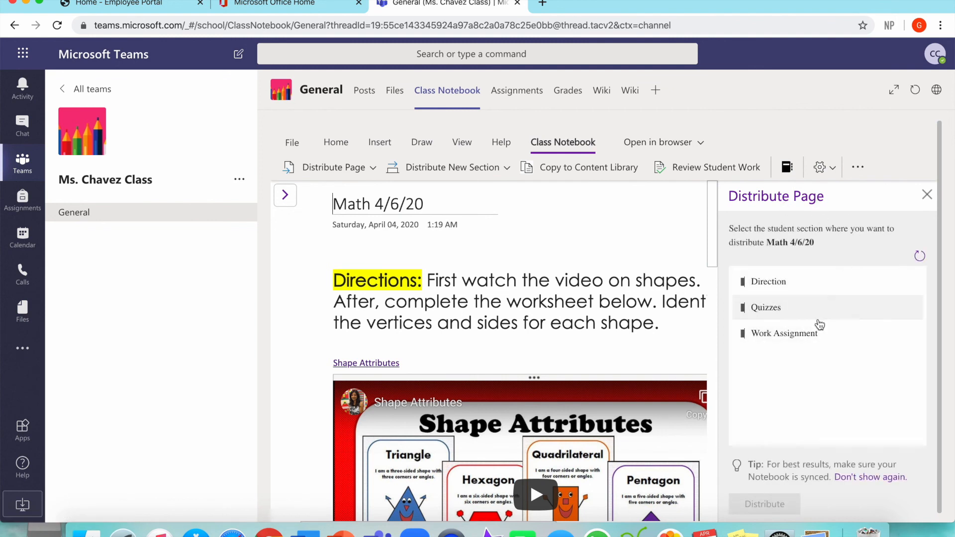
{"action": "mouse_move", "coordinate": [779, 287]}
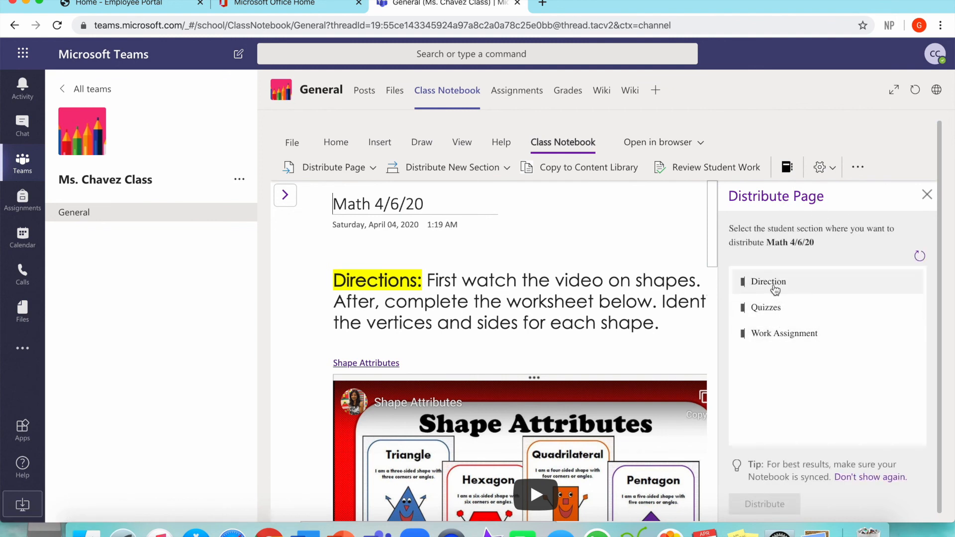
{"action": "mouse_move", "coordinate": [768, 281]}
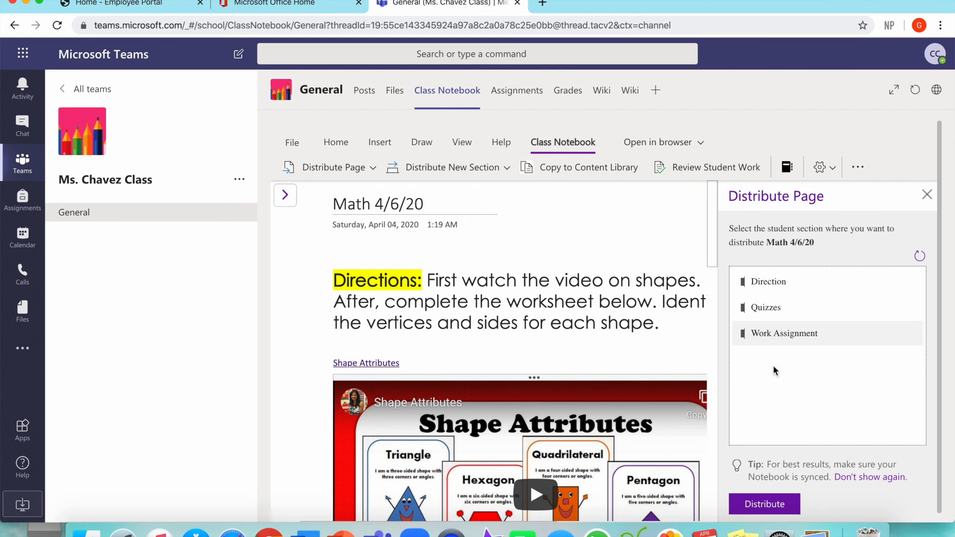
Distribute the page to the Work Assignment section and close the finished progress panel.
{"action": "left_click", "coordinate": [763, 504]}
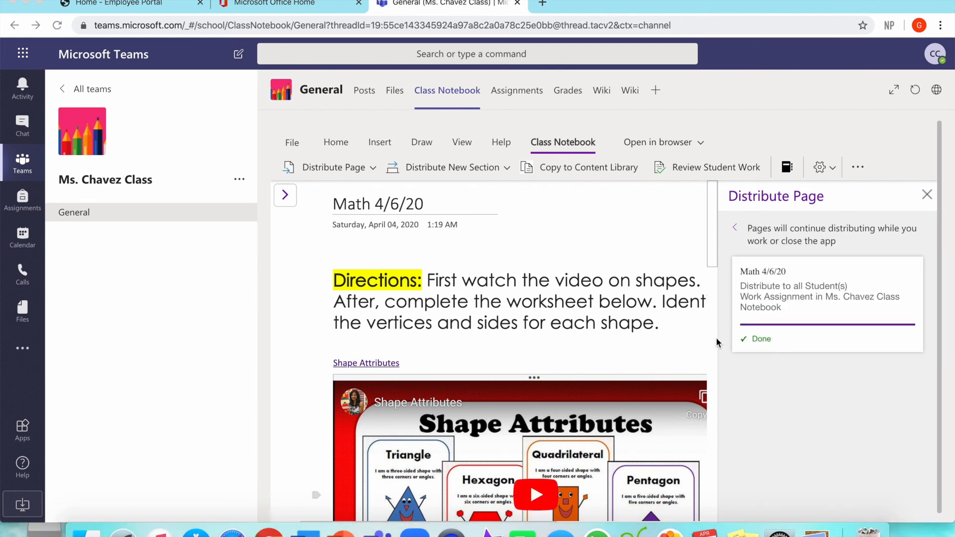
{"action": "mouse_move", "coordinate": [756, 345]}
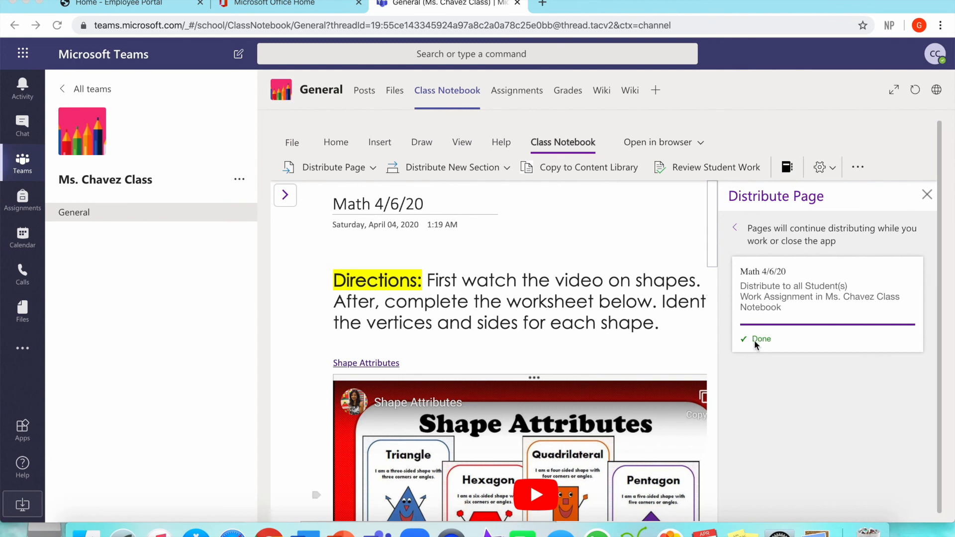
{"action": "mouse_move", "coordinate": [923, 206]}
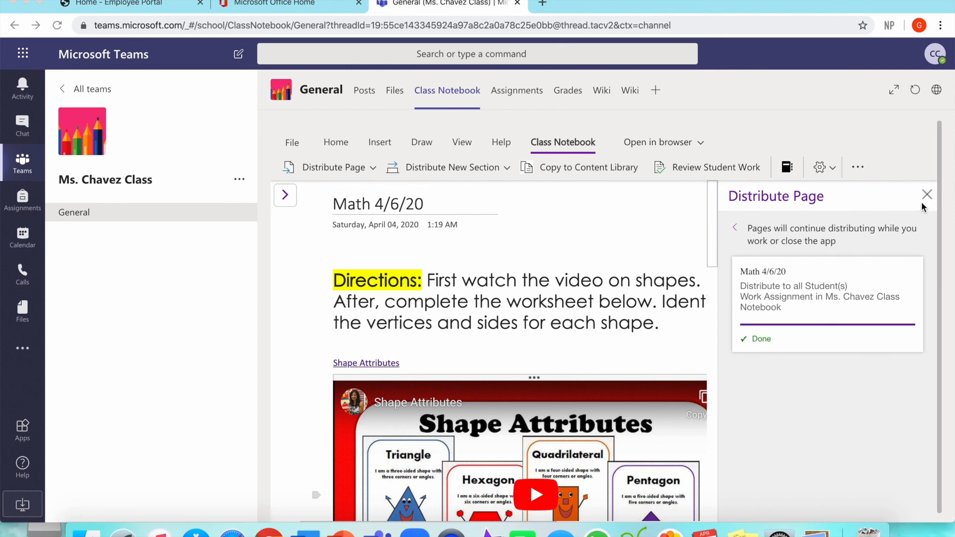
{"action": "left_click", "coordinate": [925, 194]}
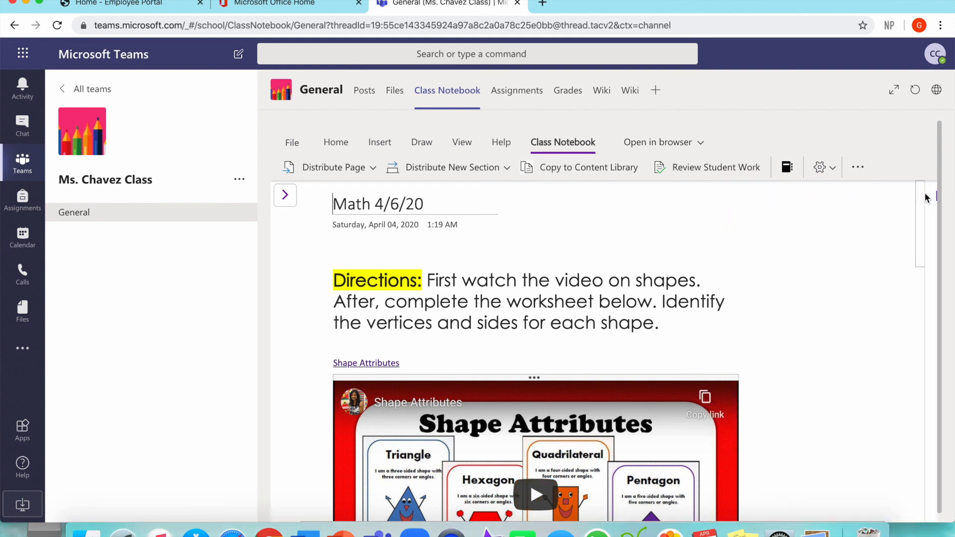